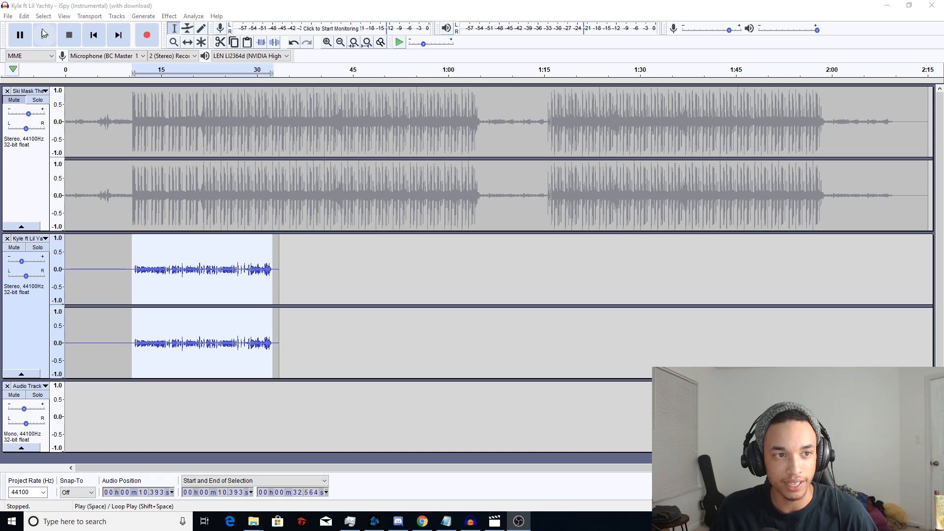
pyautogui.moveTo(44, 34)
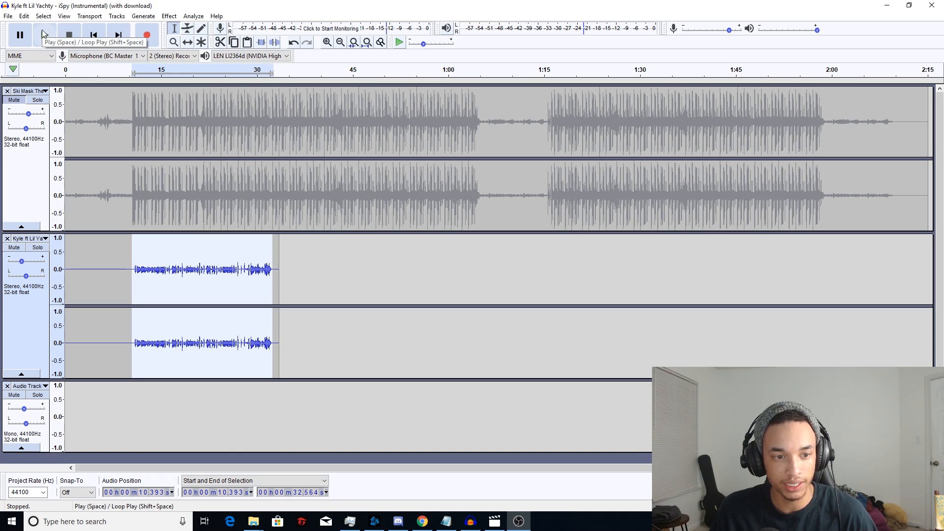
# Play and stop the vocal with the instrumental, then try the Equalization effect.
pyautogui.click(45, 35)
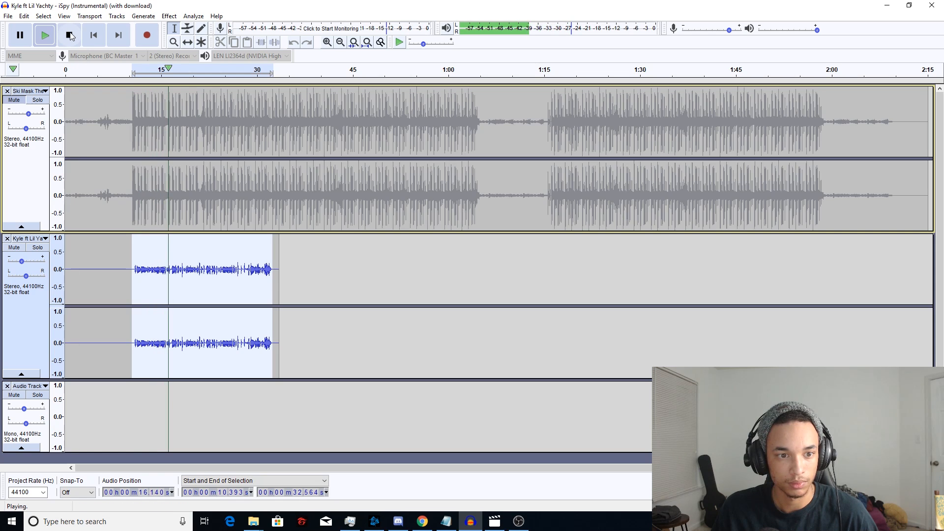
pyautogui.click(69, 34)
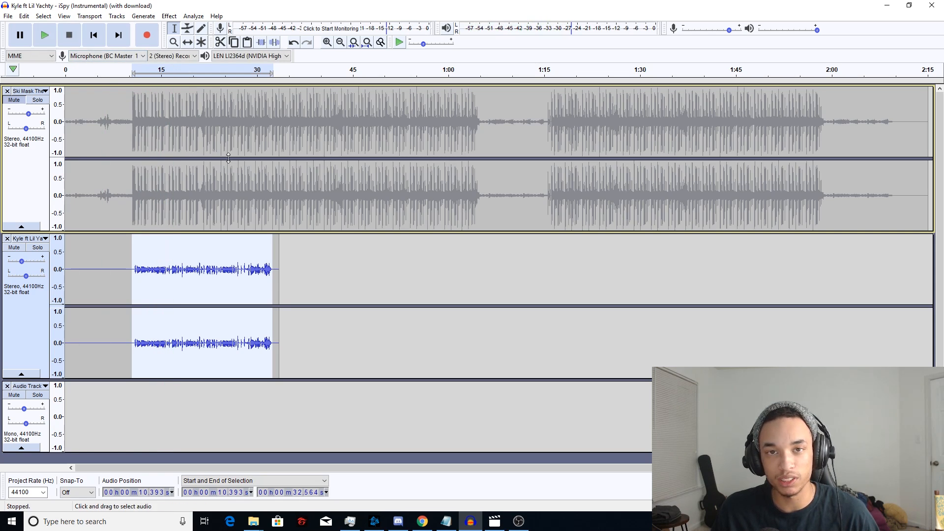
pyautogui.moveTo(581, 123)
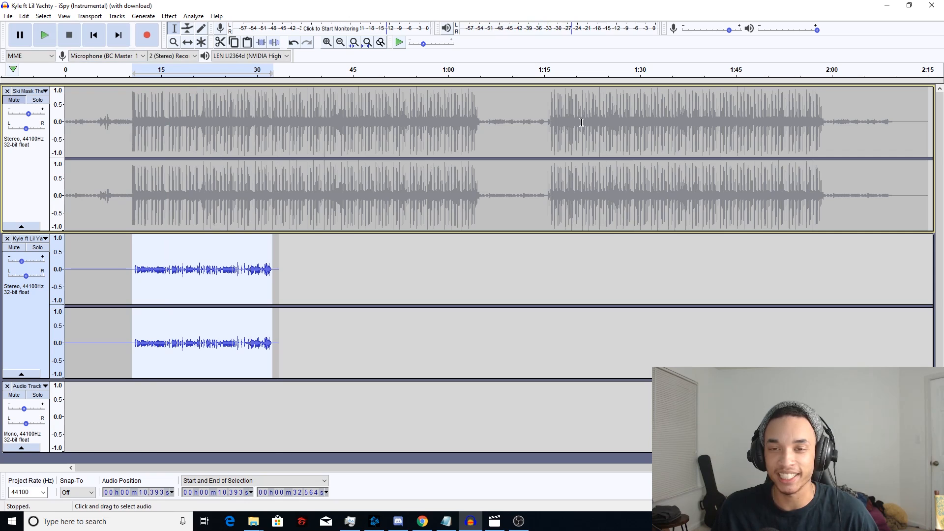
pyautogui.moveTo(576, 123)
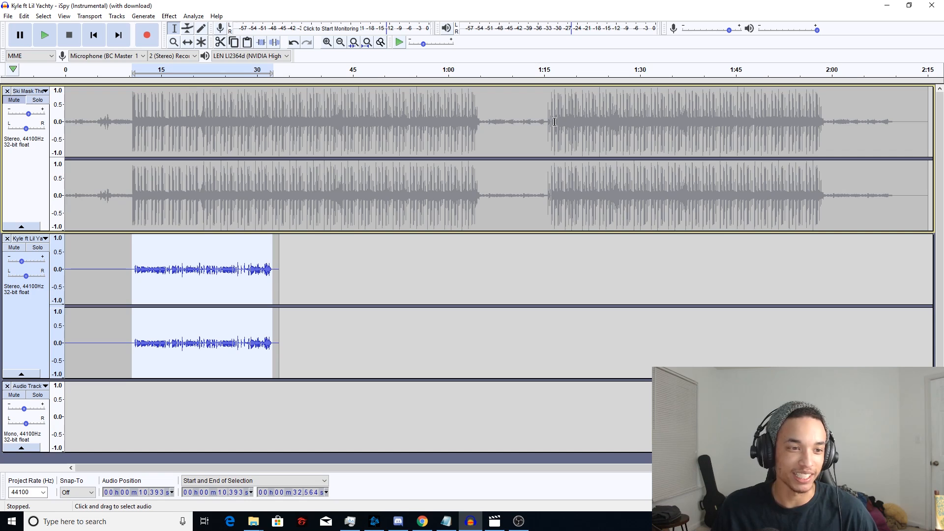
pyautogui.moveTo(150, 308)
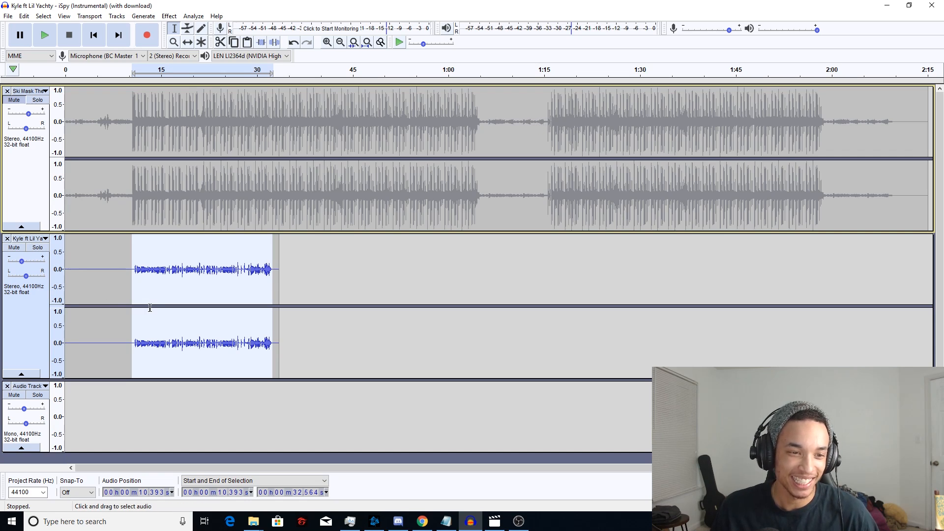
pyautogui.moveTo(124, 290)
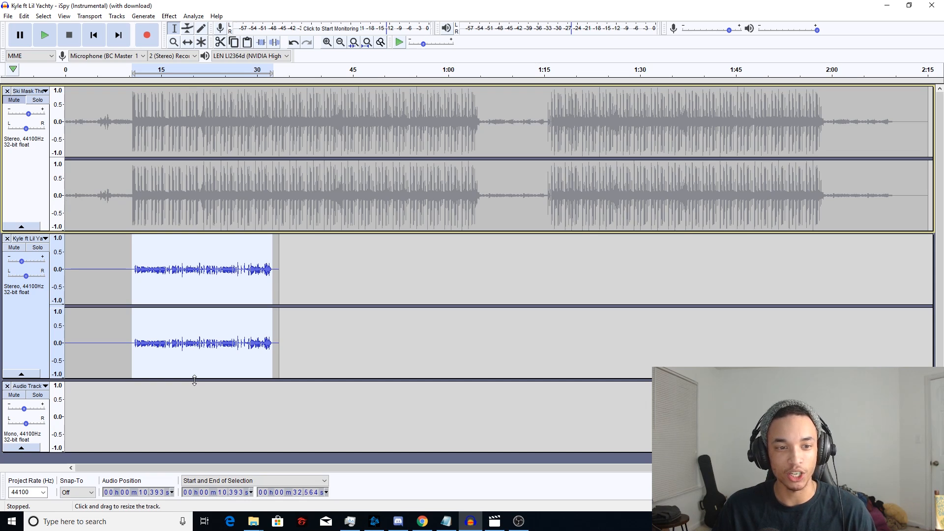
pyautogui.moveTo(174, 287)
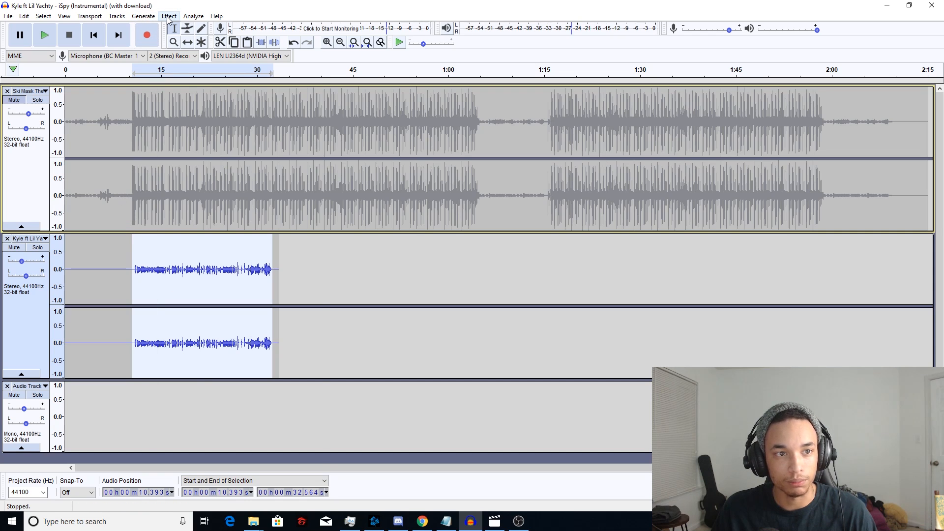
pyautogui.click(169, 16)
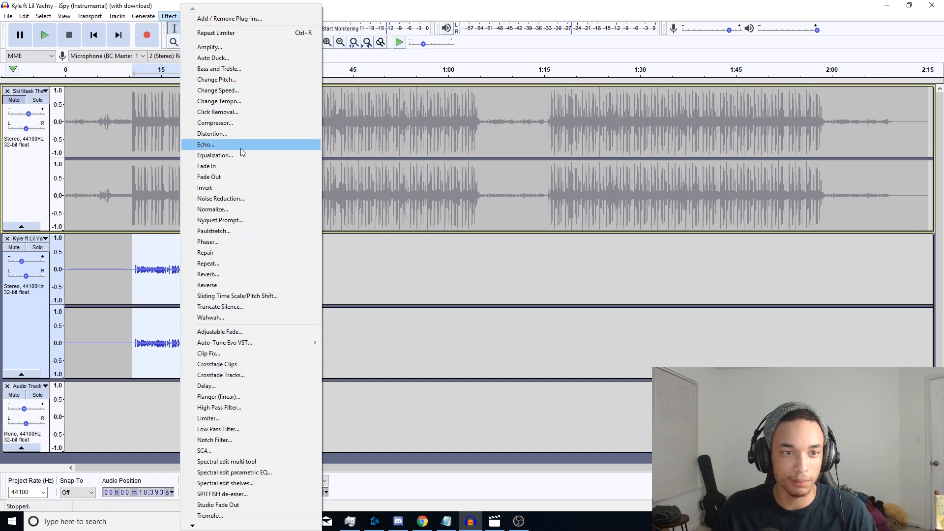
pyautogui.click(214, 155)
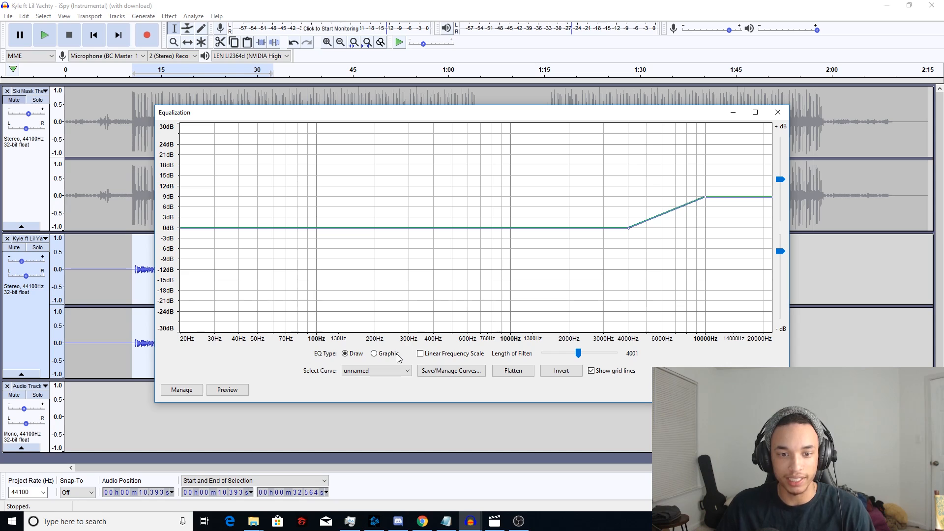
pyautogui.click(376, 370)
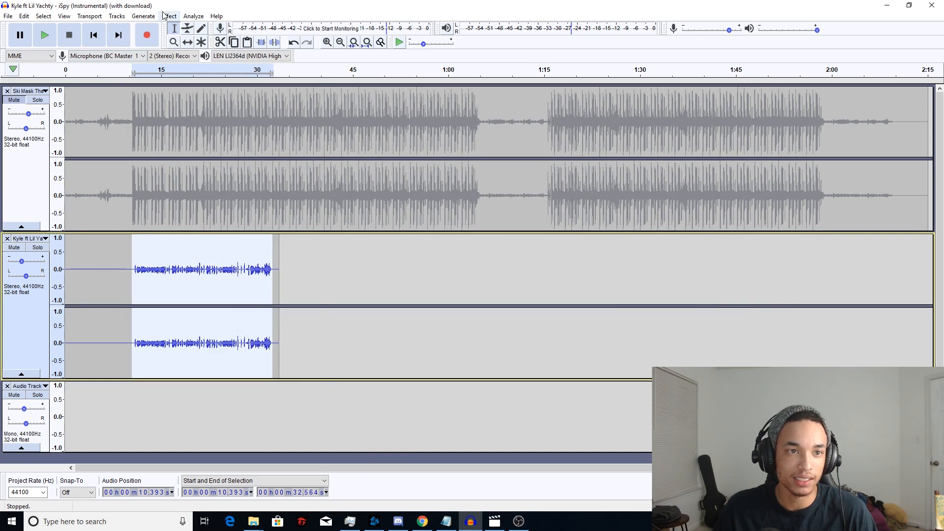
# Pick a preset equalization curve and briefly play the tracks back.
pyautogui.click(170, 15)
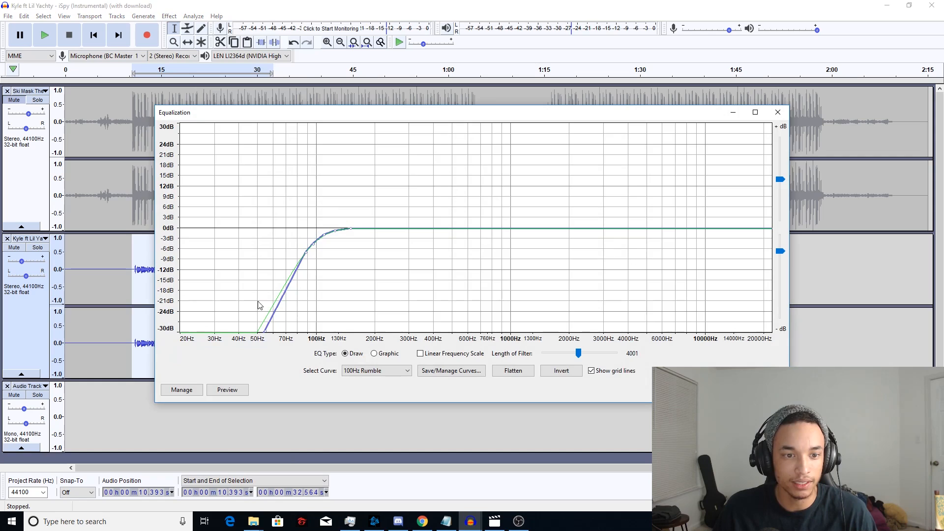
pyautogui.click(375, 370)
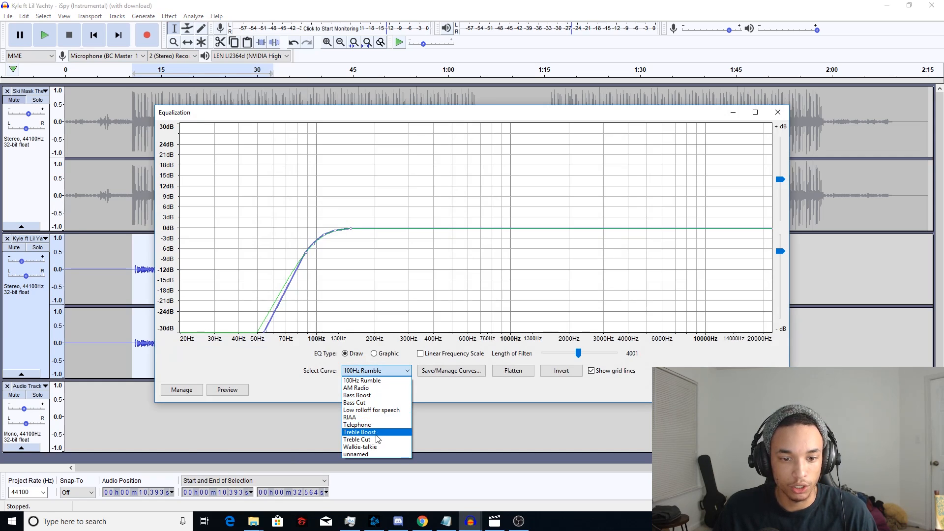
pyautogui.click(359, 431)
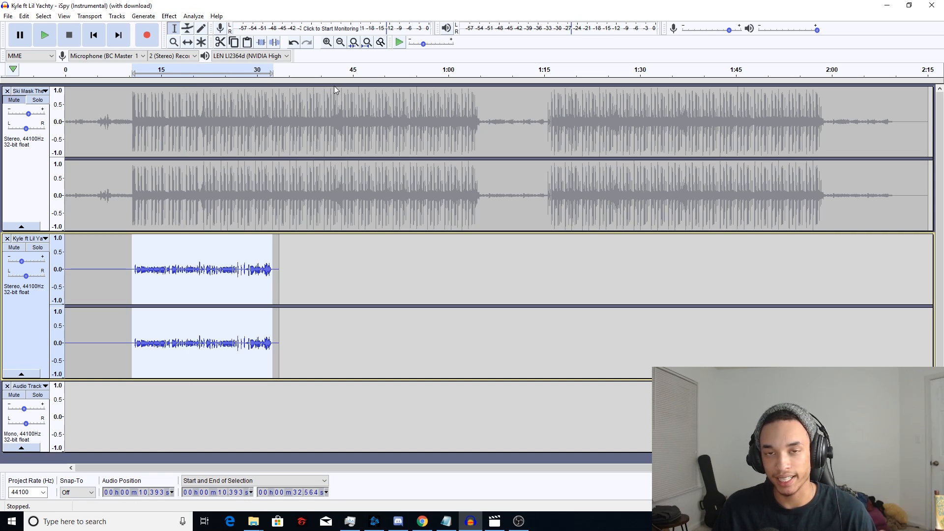
pyautogui.moveTo(359, 120)
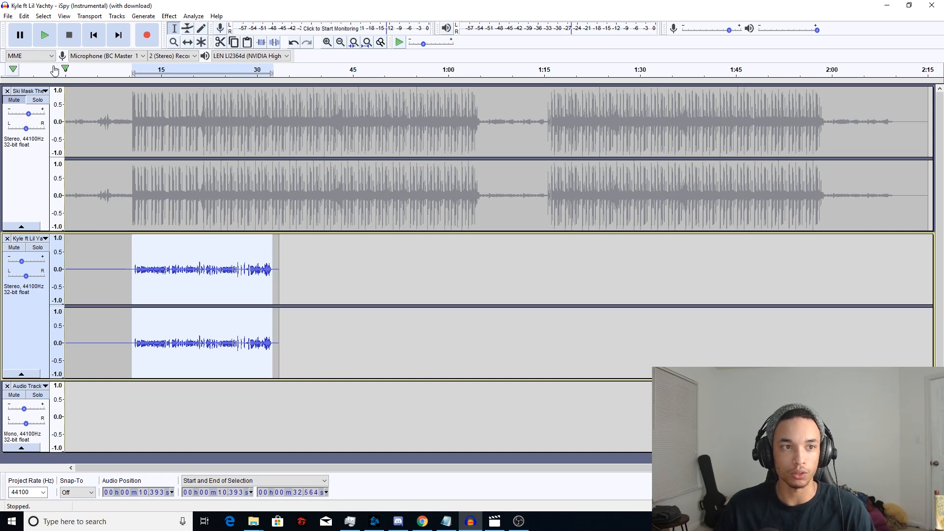
pyautogui.click(44, 35)
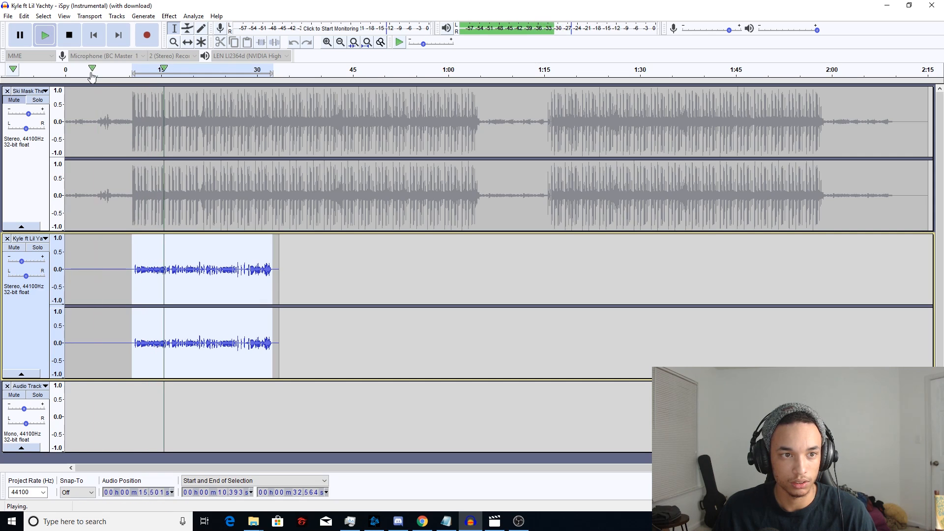
pyautogui.click(69, 34)
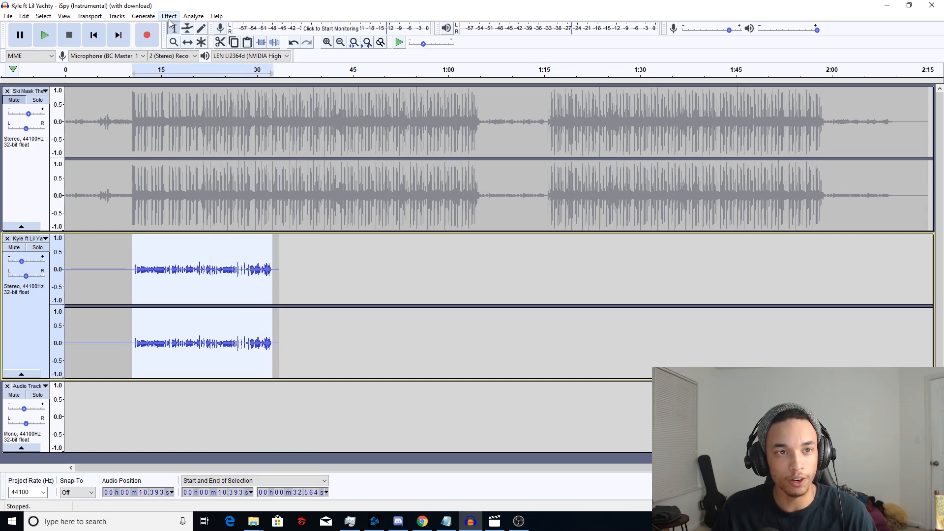
pyautogui.click(169, 16)
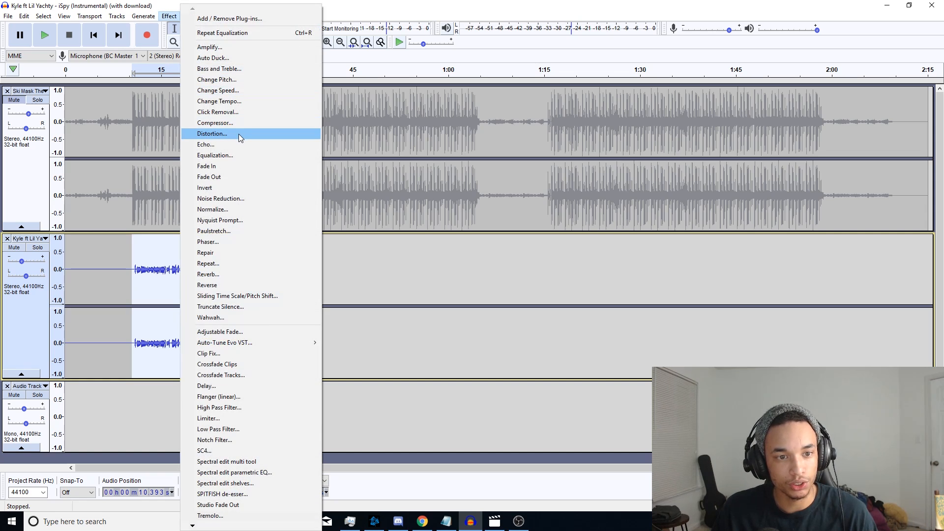
pyautogui.click(214, 123)
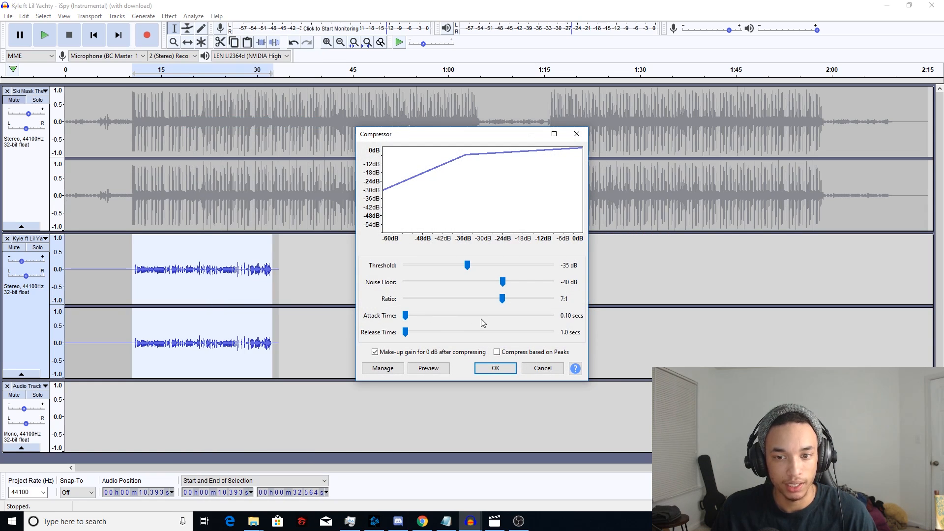
pyautogui.moveTo(438, 309)
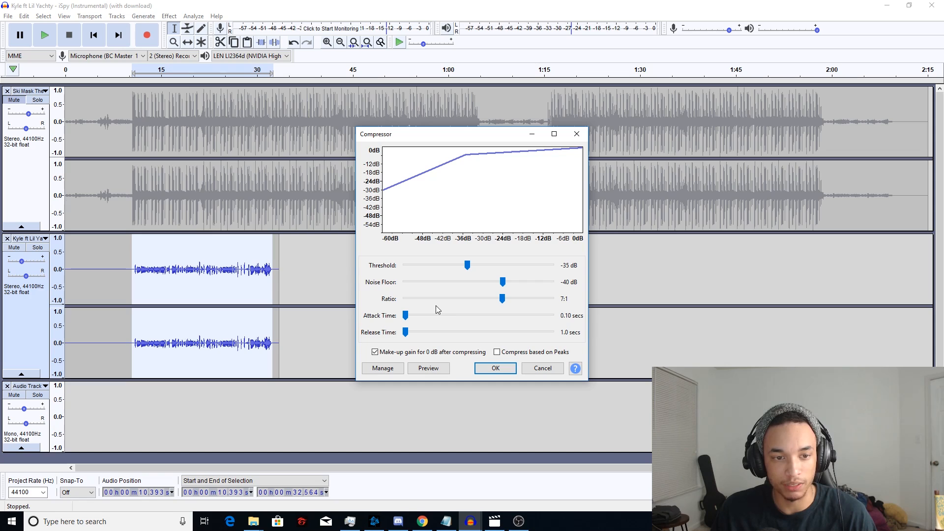
pyautogui.moveTo(437, 281)
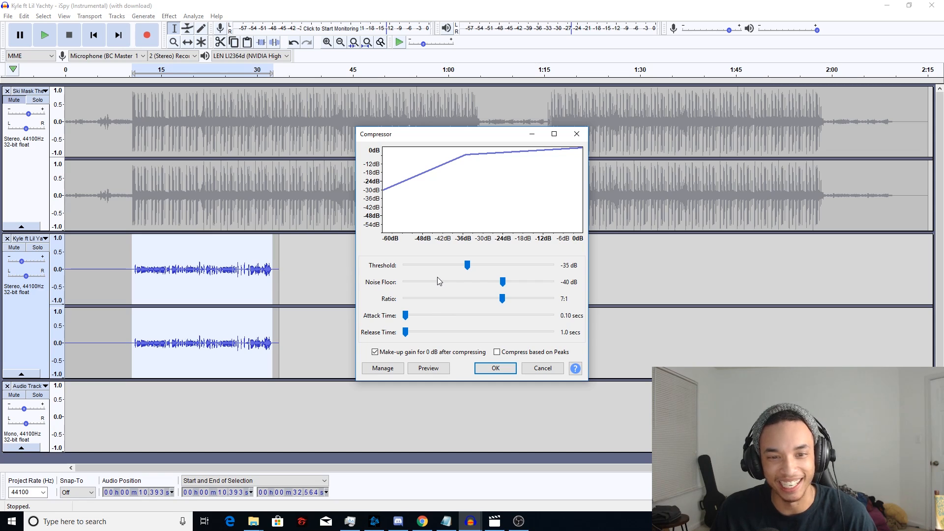
pyautogui.moveTo(458, 287)
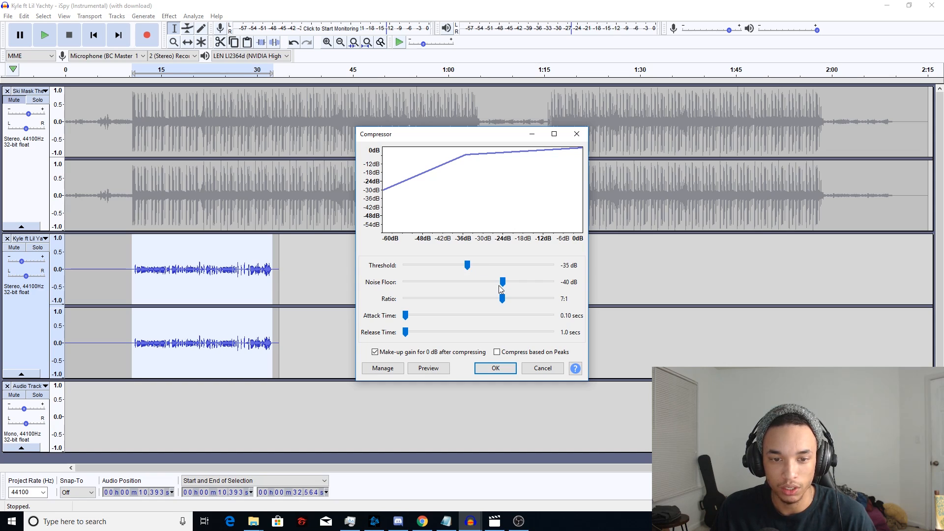
pyautogui.moveTo(504, 308)
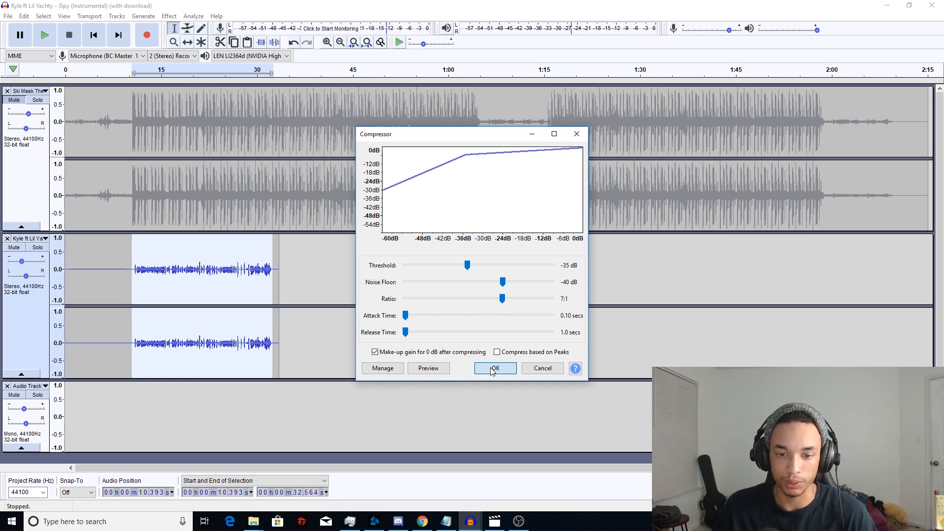
pyautogui.click(494, 368)
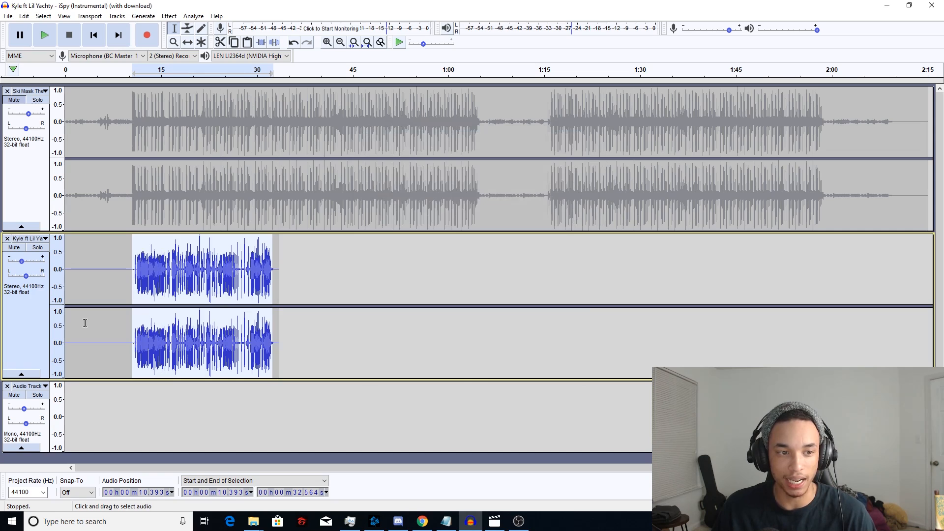
pyautogui.click(44, 34)
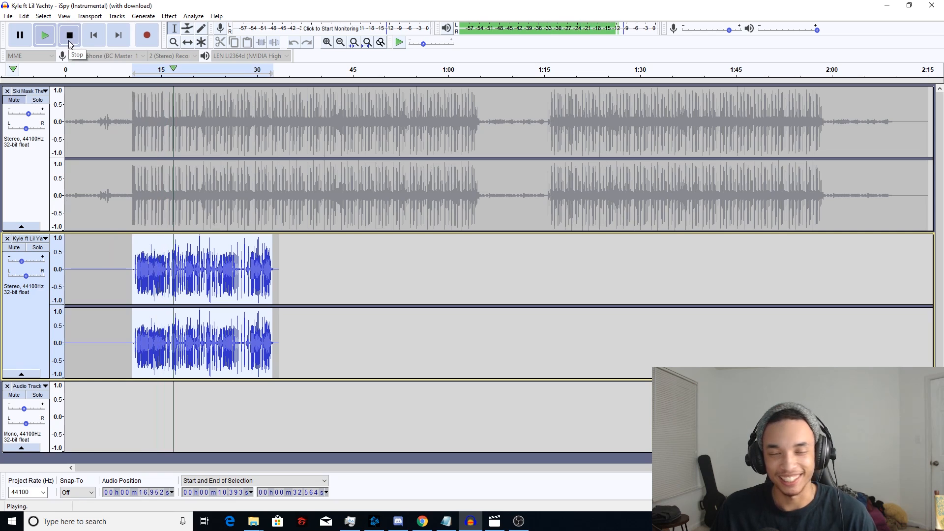
pyautogui.click(69, 34)
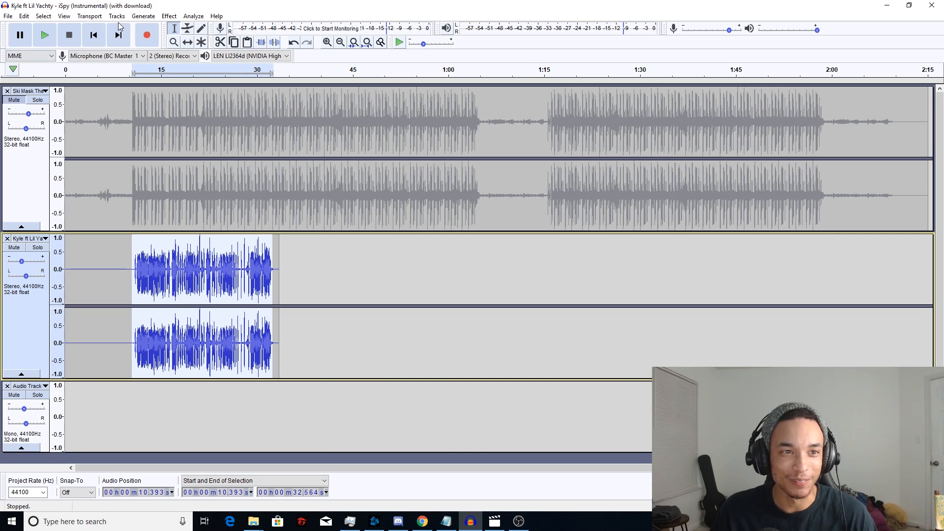
# Preview, then apply a 150 Hz high-pass filter with 6 dB rolloff to the vocal.
pyautogui.click(169, 15)
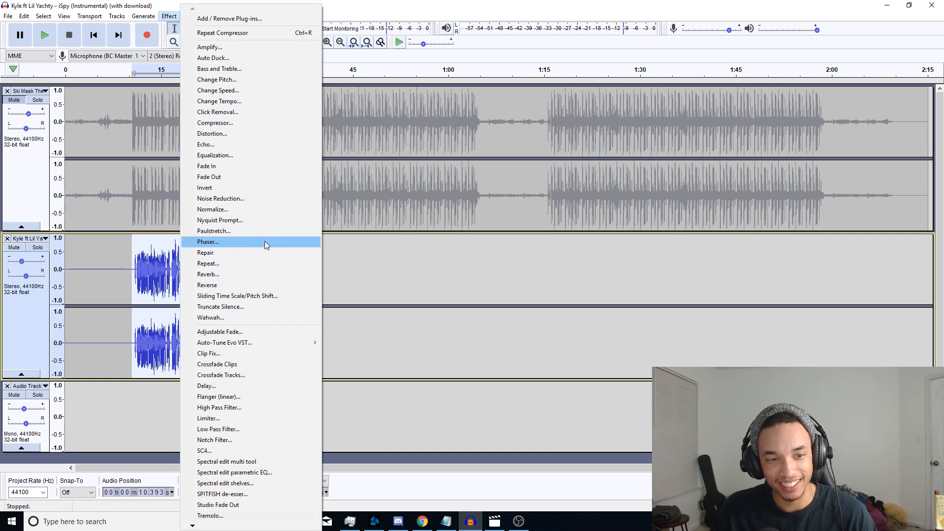
pyautogui.moveTo(252, 253)
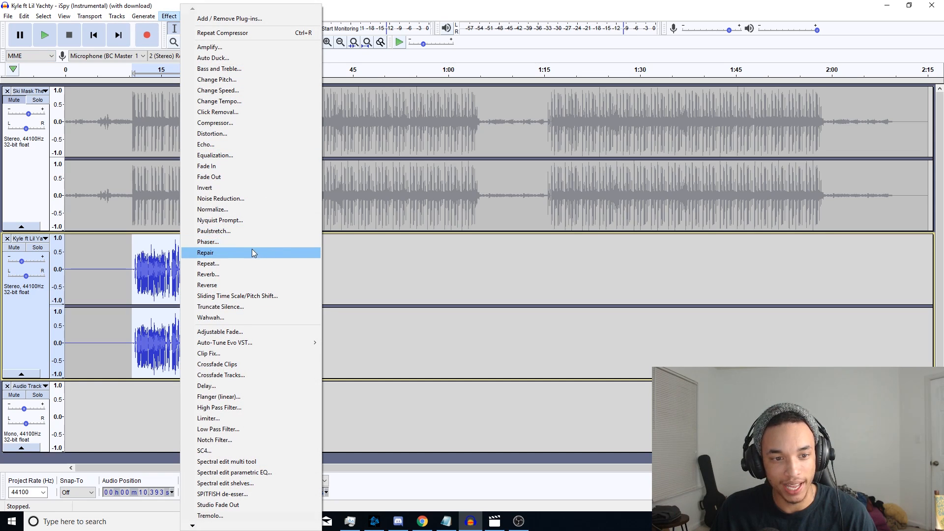
pyautogui.moveTo(208, 418)
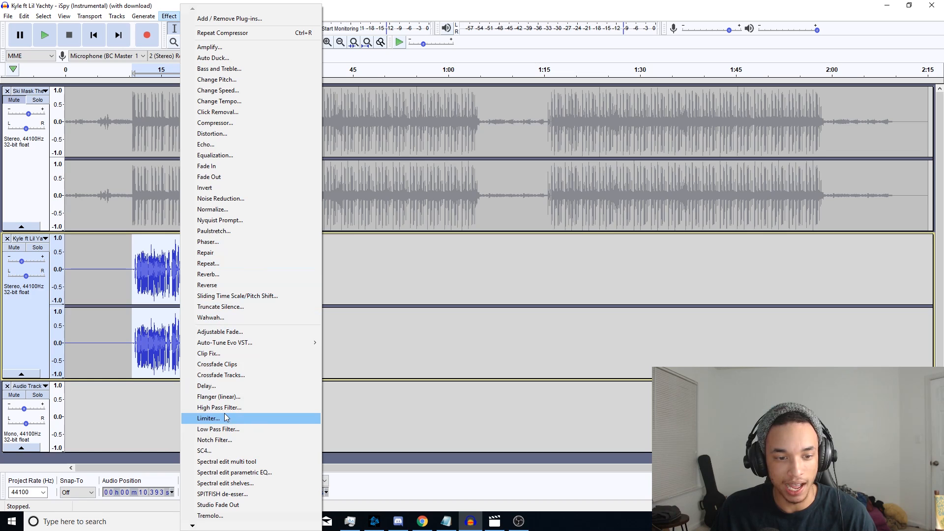
pyautogui.click(220, 408)
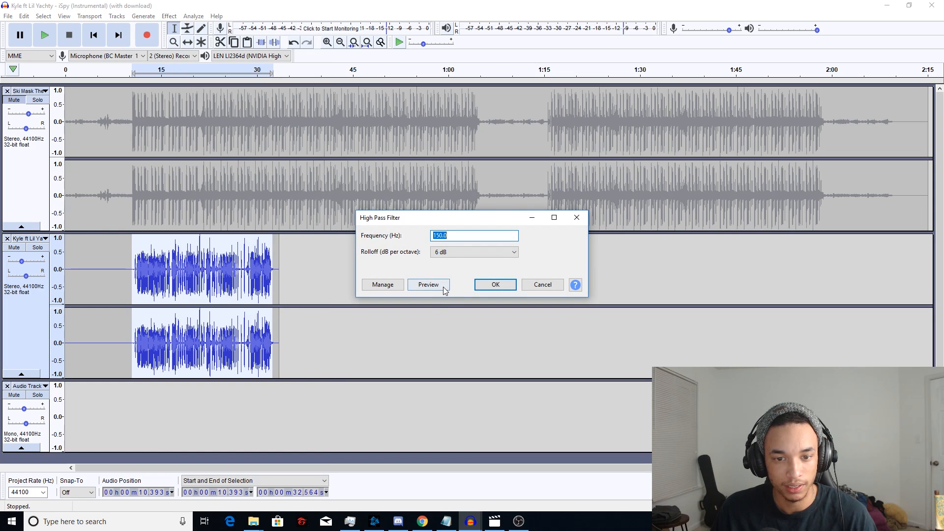
pyautogui.click(428, 284)
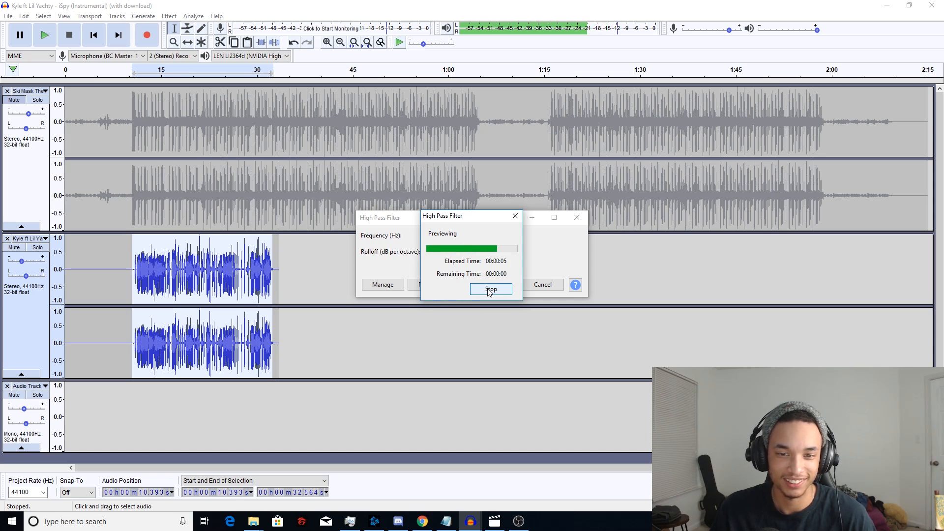
pyautogui.click(491, 289)
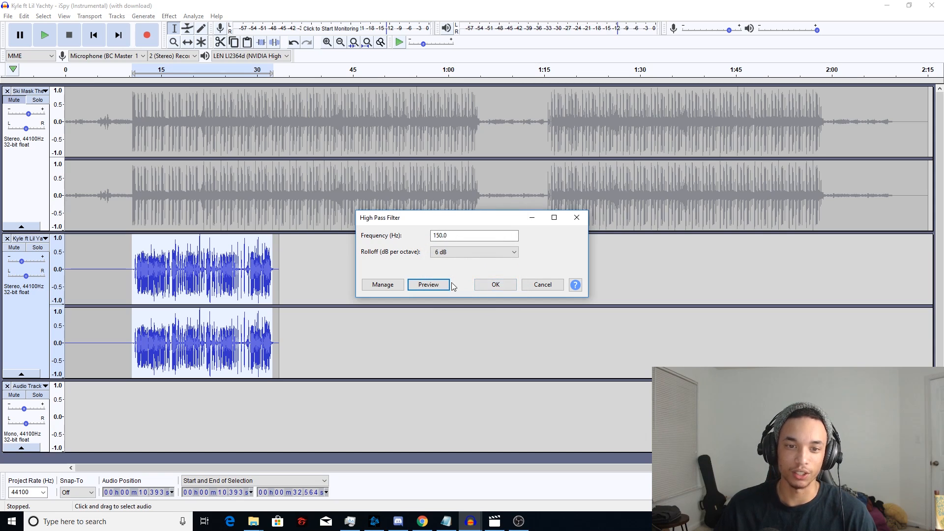
pyautogui.click(474, 235)
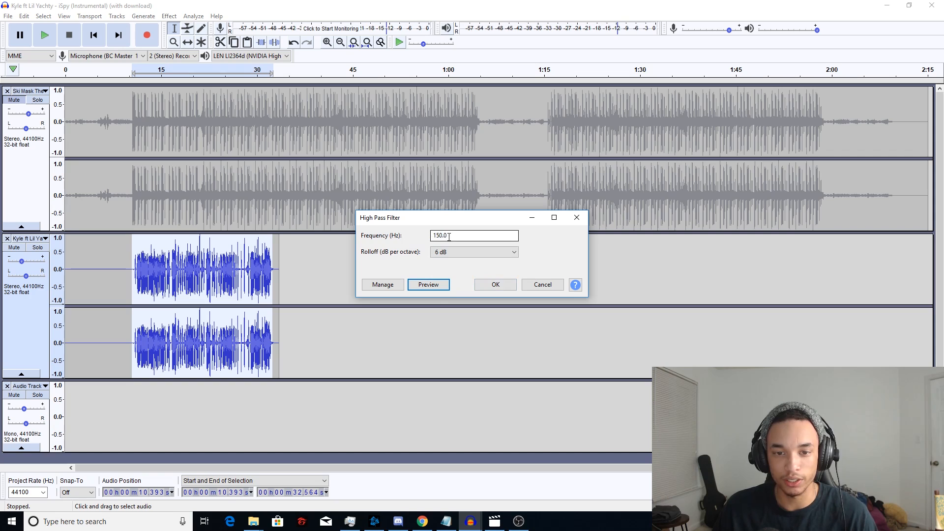
pyautogui.moveTo(451, 261)
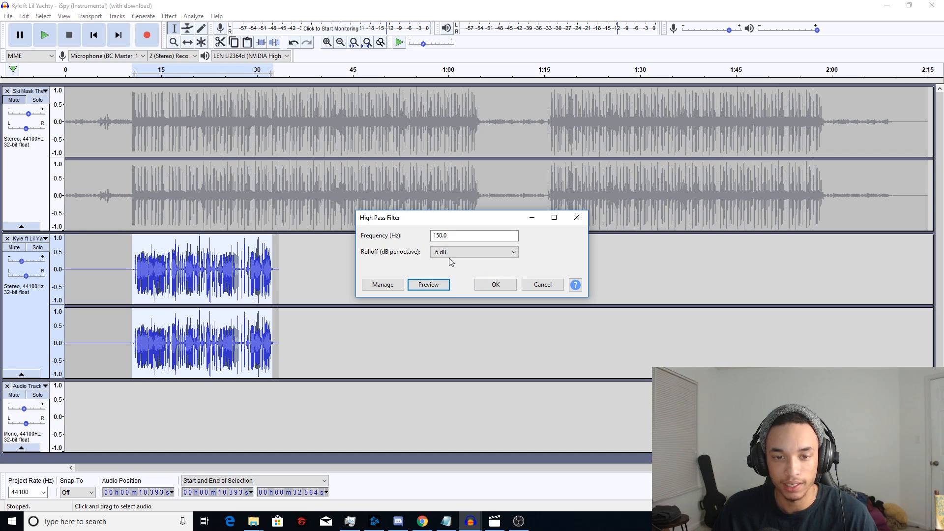
pyautogui.moveTo(468, 274)
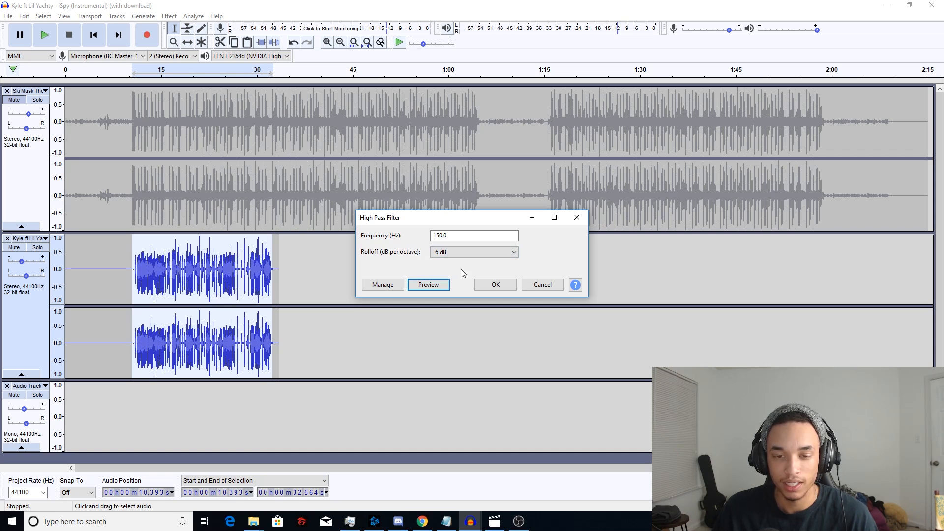
pyautogui.moveTo(471, 272)
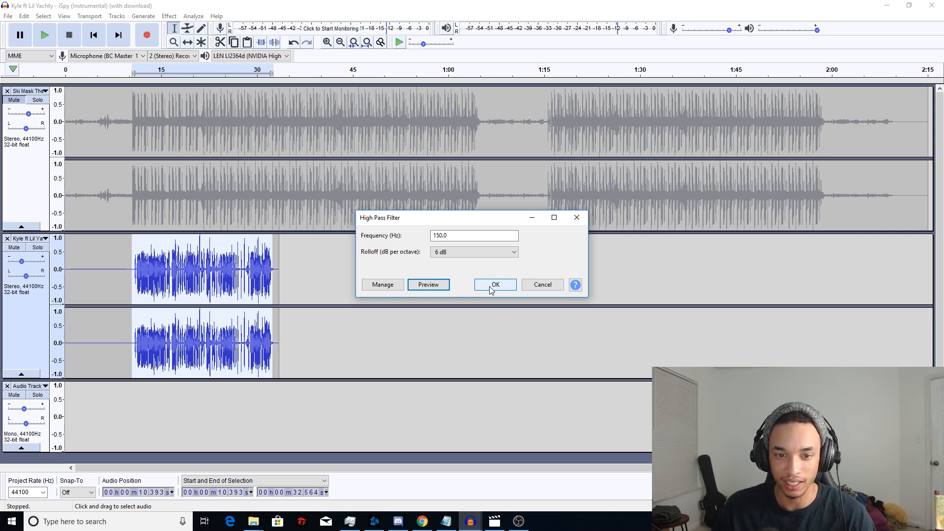
pyautogui.click(495, 284)
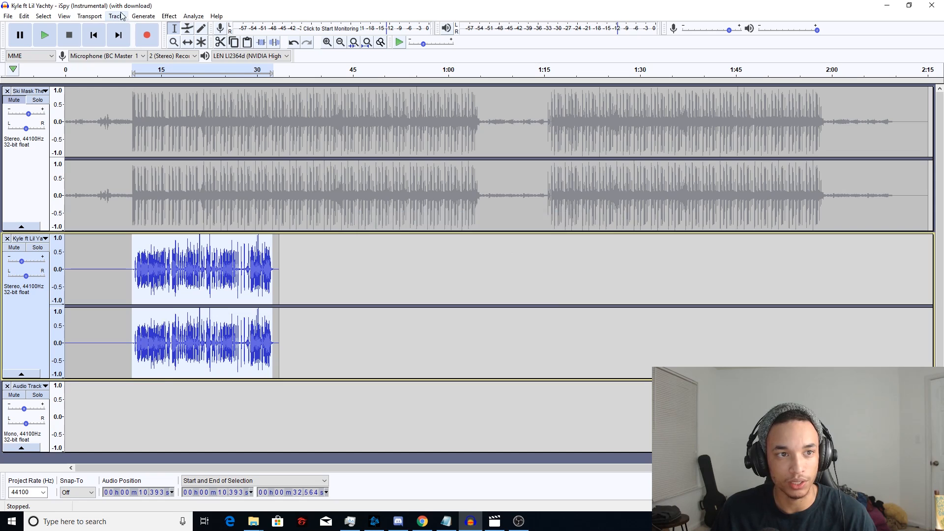
pyautogui.click(169, 16)
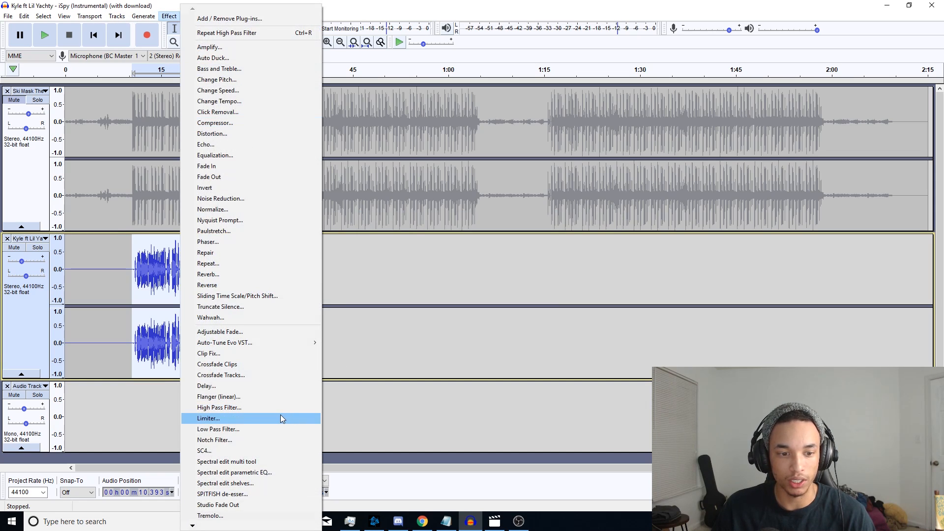
# Load the SPITFISH de-esser, check the plug-in manager, and adjust the de-esser settings.
pyautogui.click(222, 493)
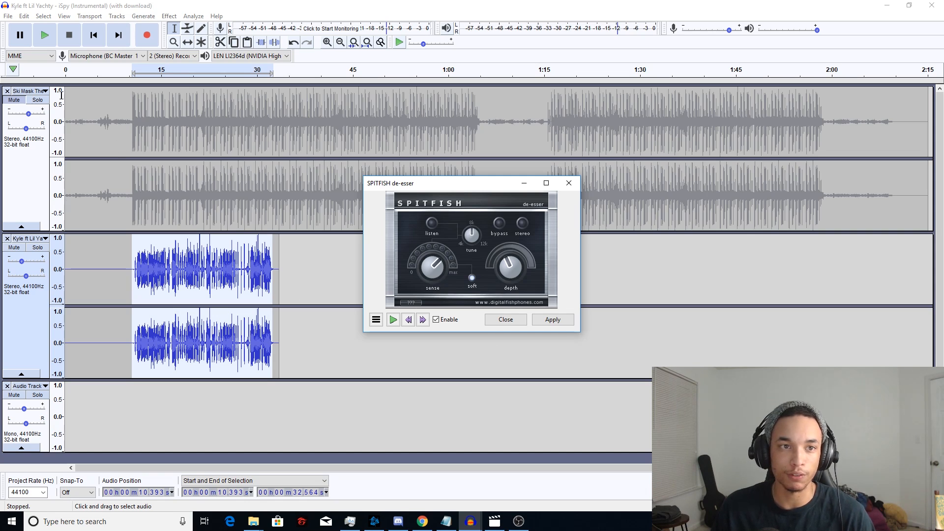
pyautogui.click(169, 16)
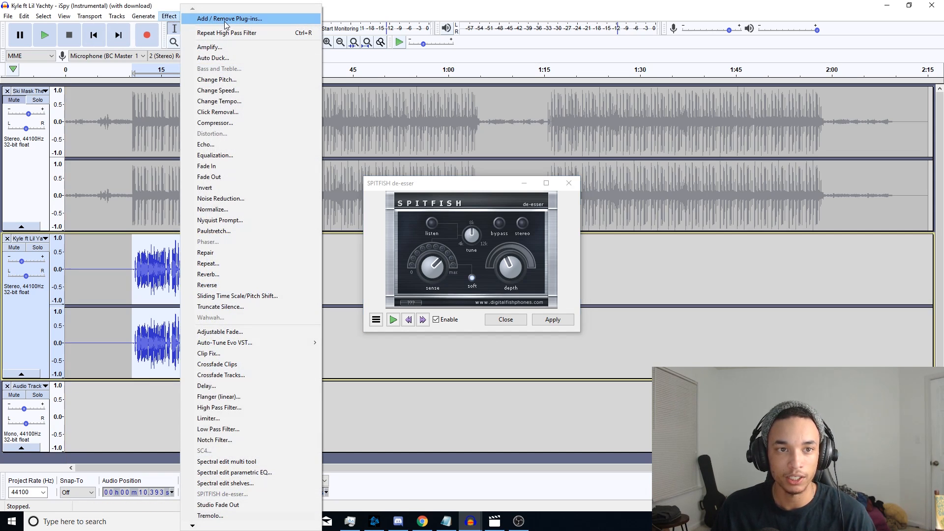
pyautogui.click(229, 18)
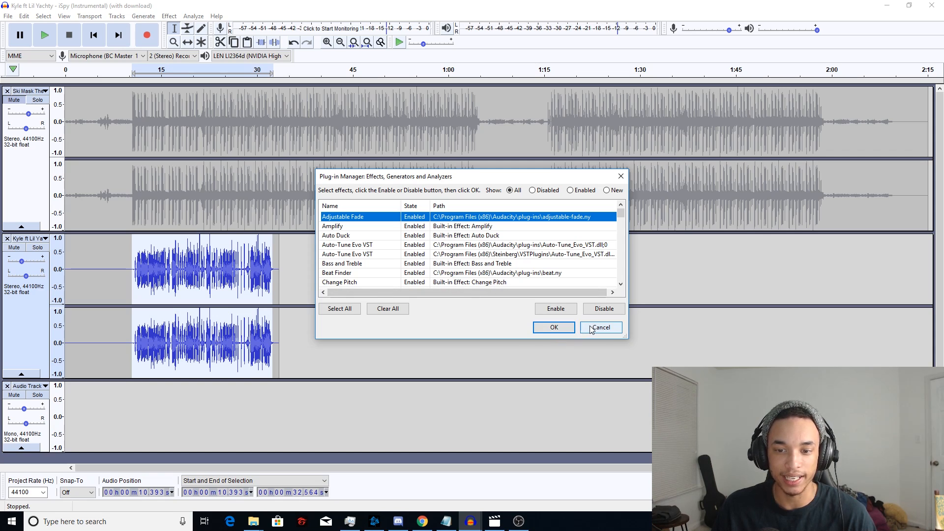
pyautogui.click(553, 327)
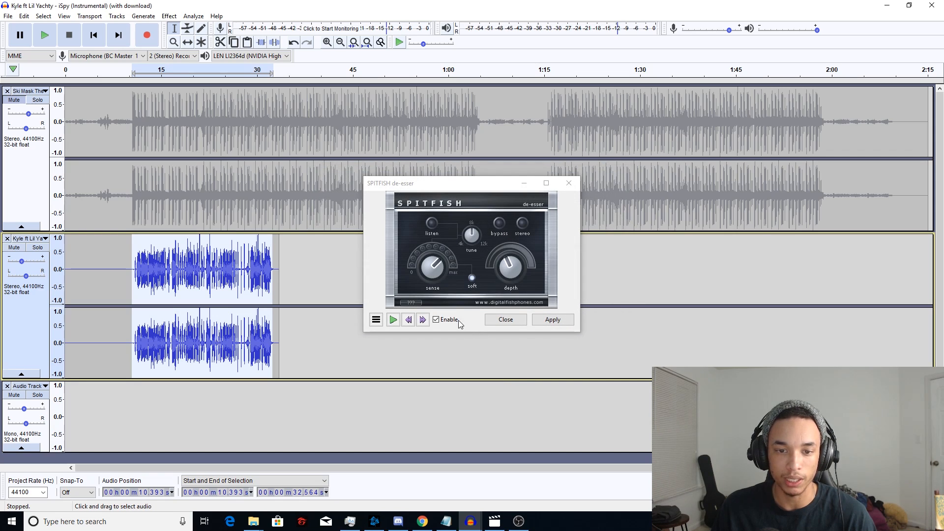
pyautogui.moveTo(557, 302)
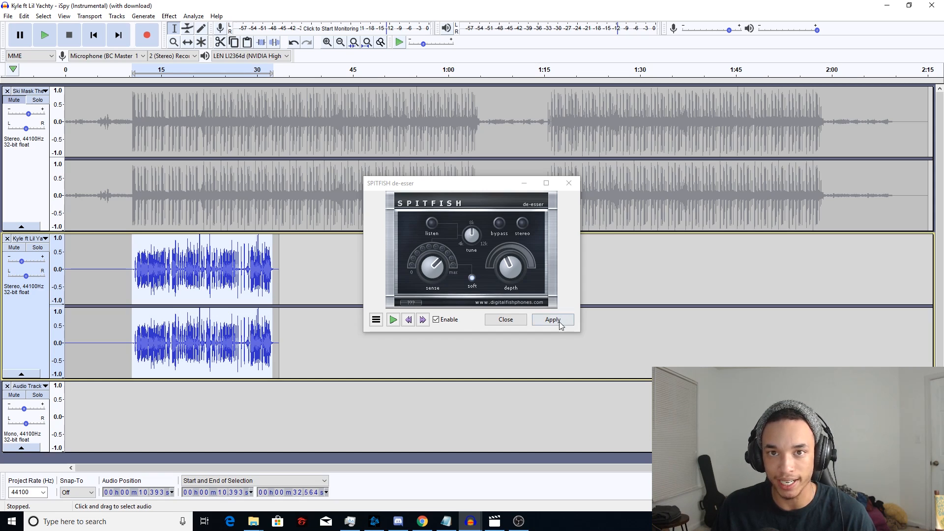
pyautogui.moveTo(429, 281)
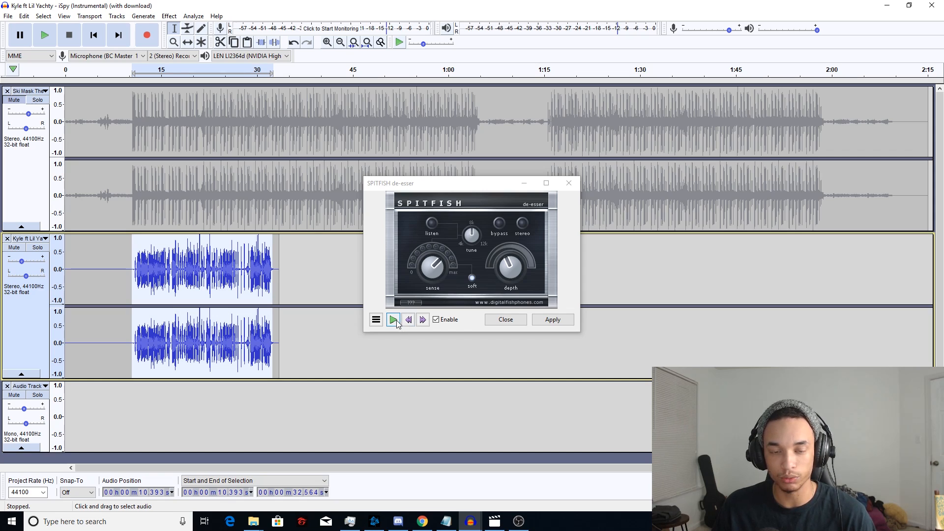
pyautogui.moveTo(393, 319)
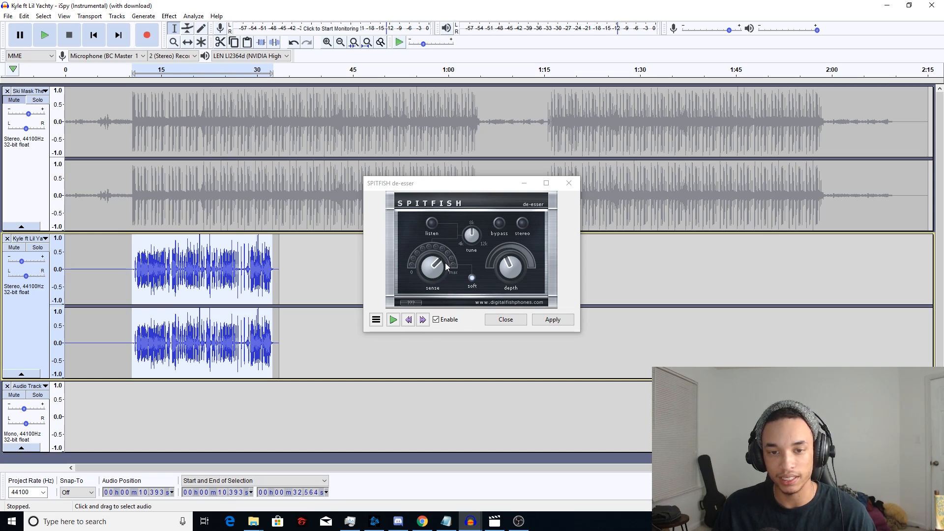
pyautogui.moveTo(416, 290)
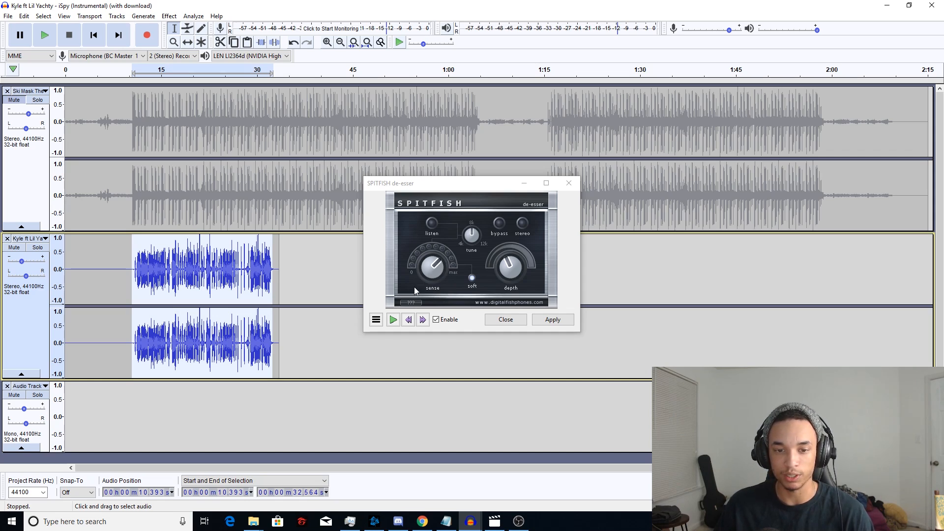
pyautogui.click(392, 319)
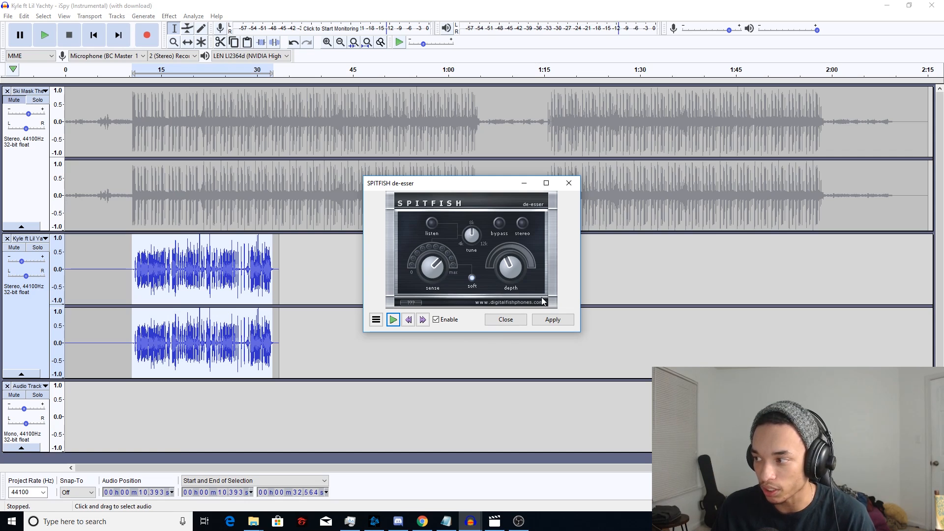
pyautogui.moveTo(558, 311)
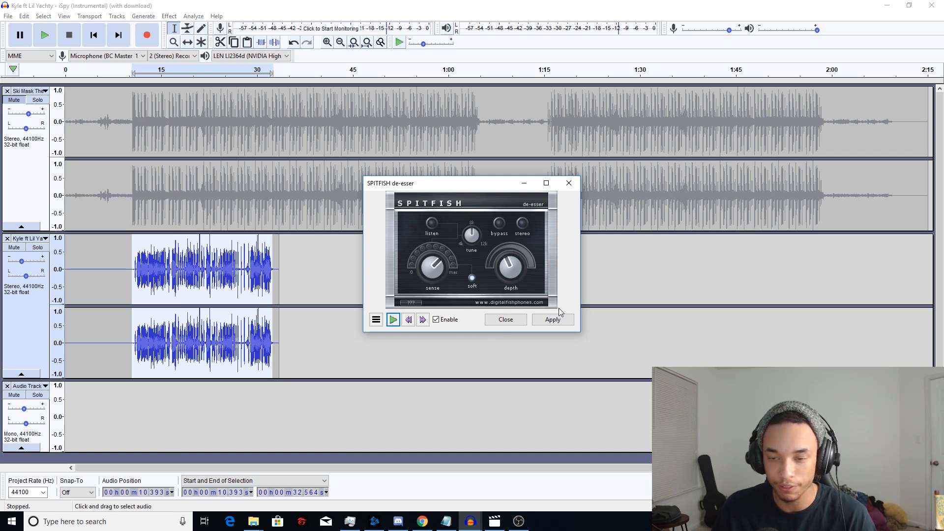
pyautogui.moveTo(553, 313)
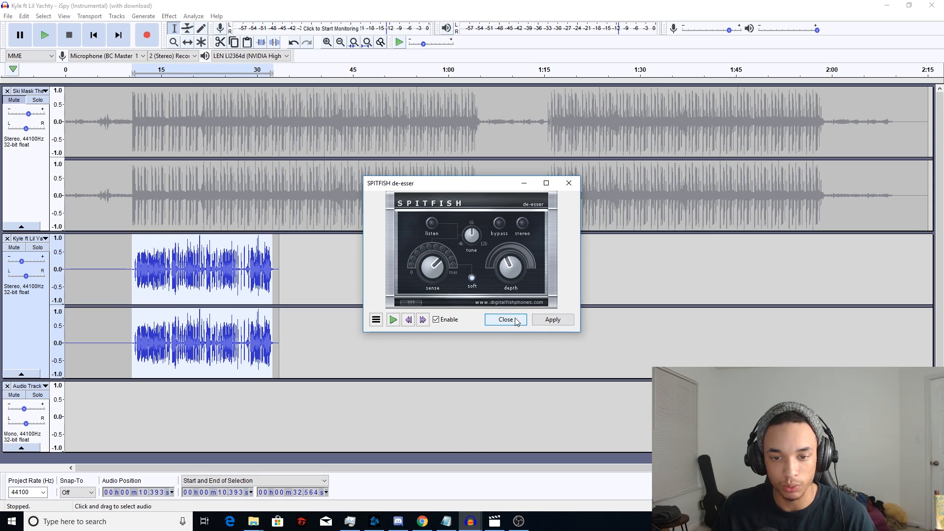
# Close the de-esser, then preview and apply reverb with room size 50 and reverberance 63.
pyautogui.click(504, 319)
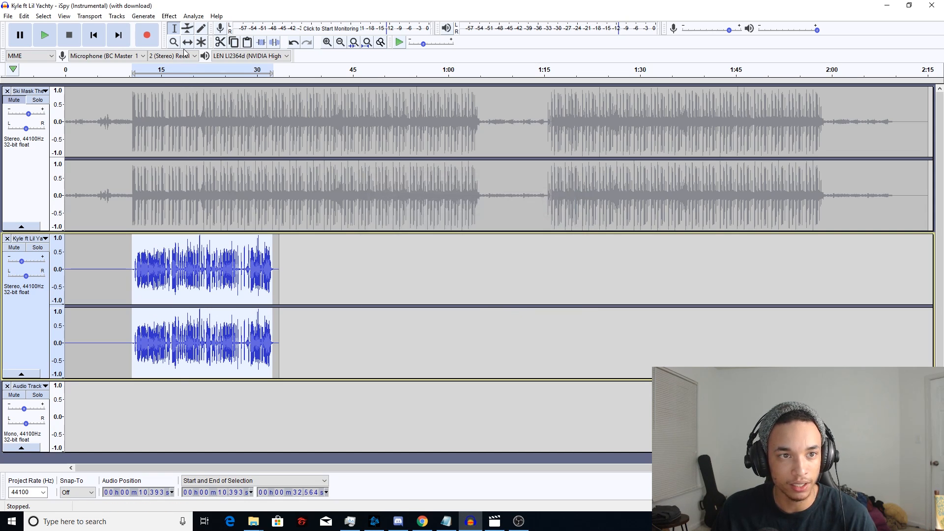
pyautogui.click(168, 16)
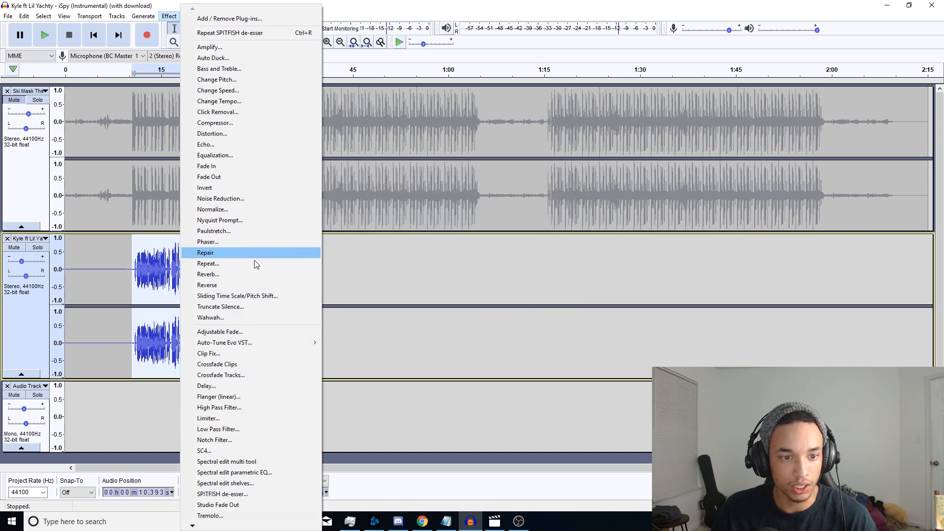
pyautogui.click(208, 274)
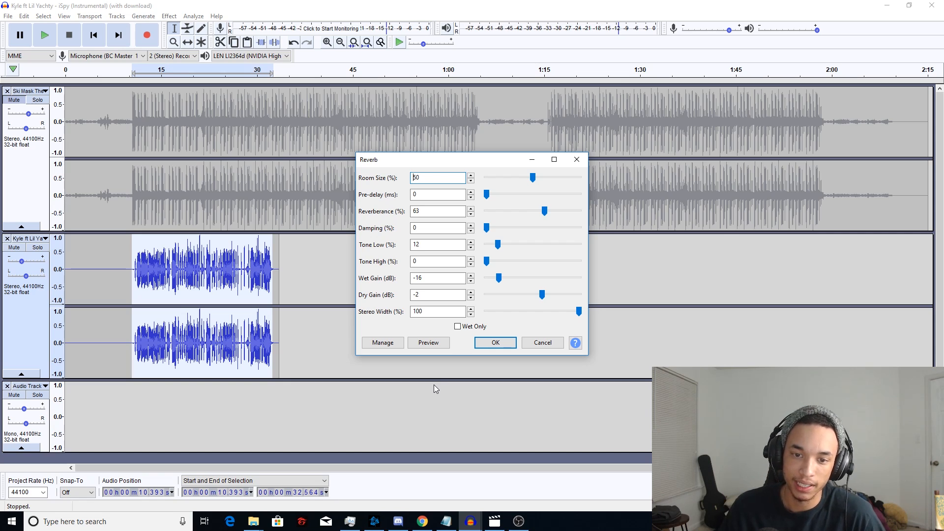
pyautogui.moveTo(490, 281)
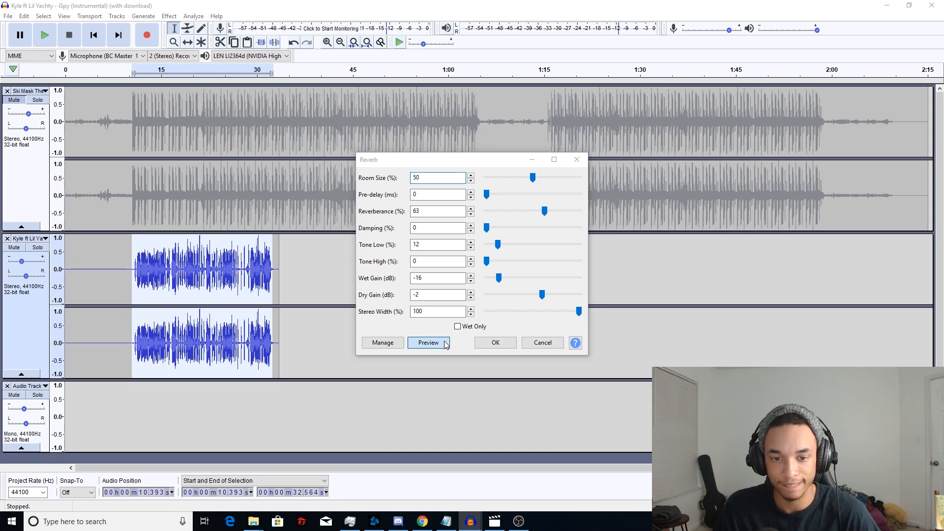
pyautogui.click(428, 342)
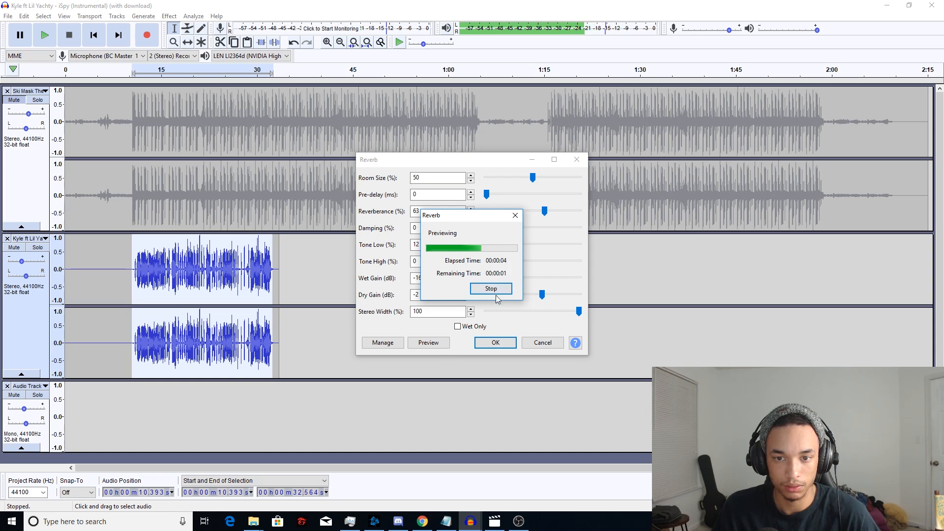
pyautogui.click(490, 288)
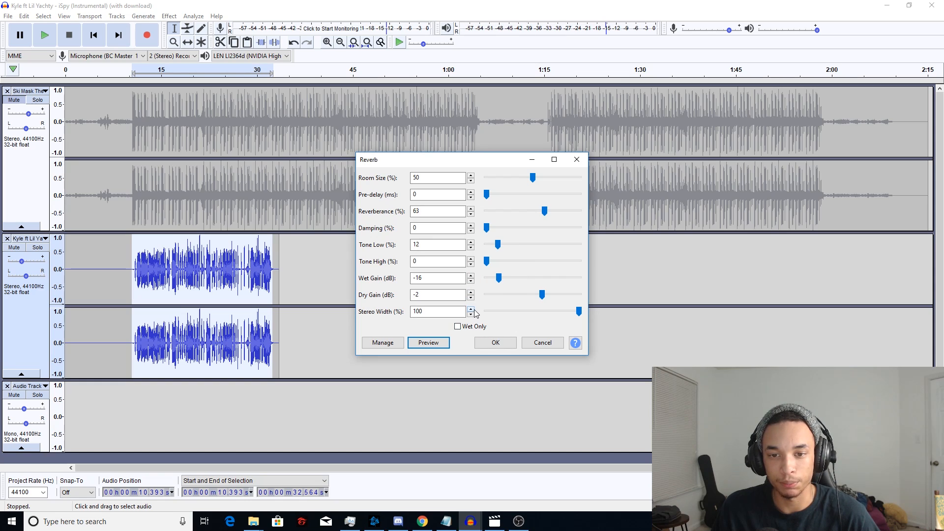
pyautogui.moveTo(504, 328)
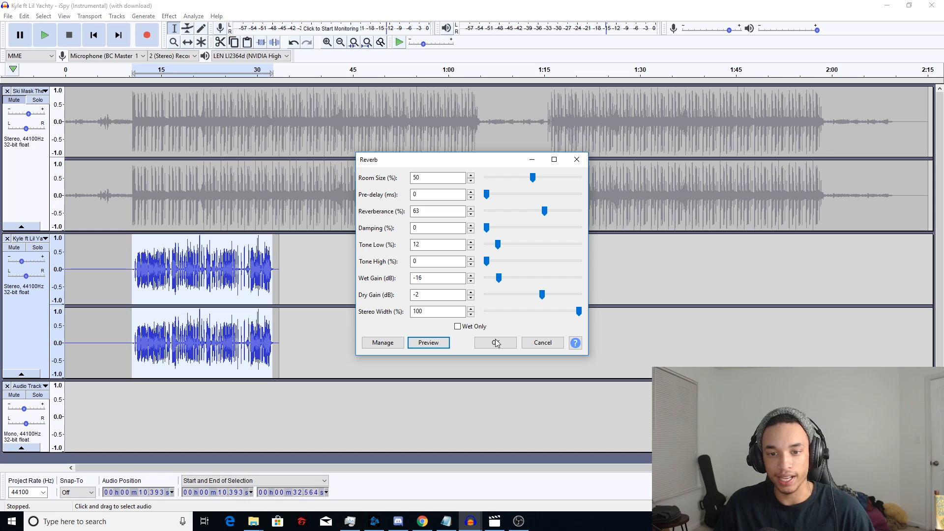
pyautogui.click(495, 342)
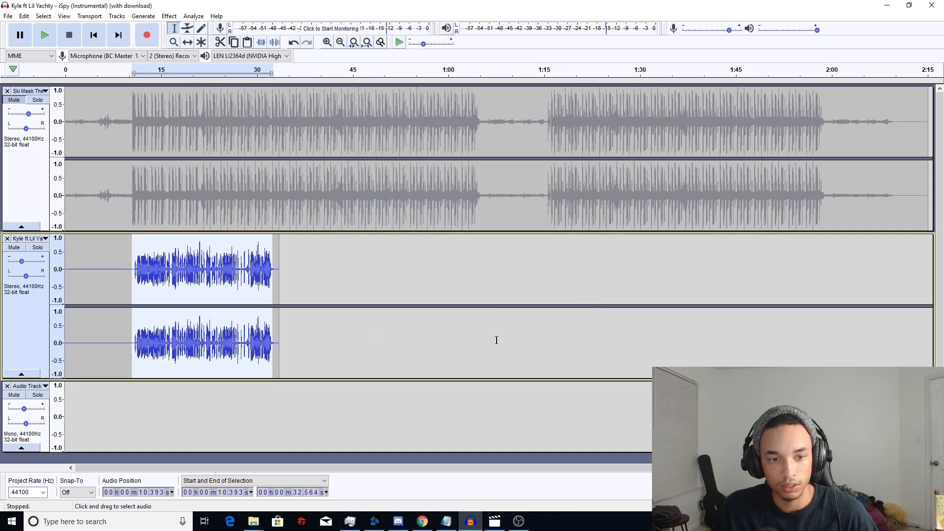
# Apply a Hard Limit limiter at -4.00 dB with 10 ms hold.
pyautogui.click(169, 15)
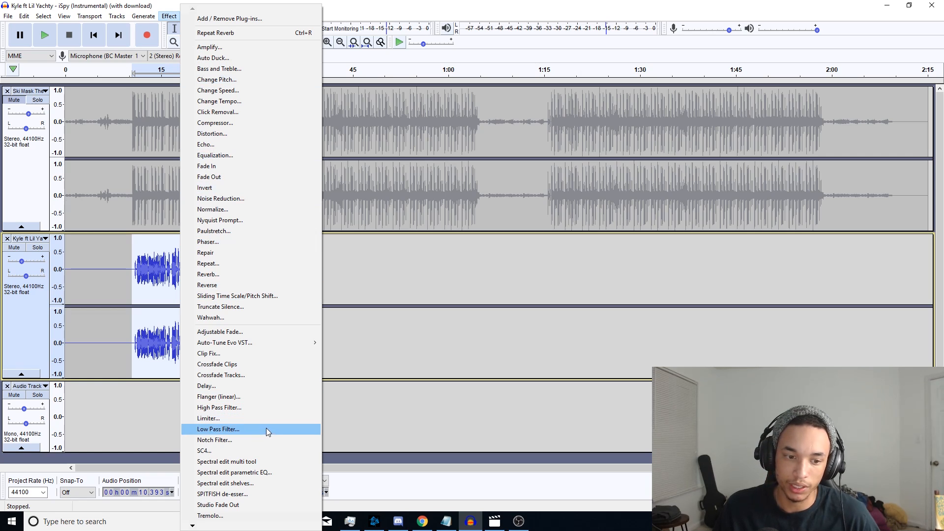
pyautogui.click(208, 418)
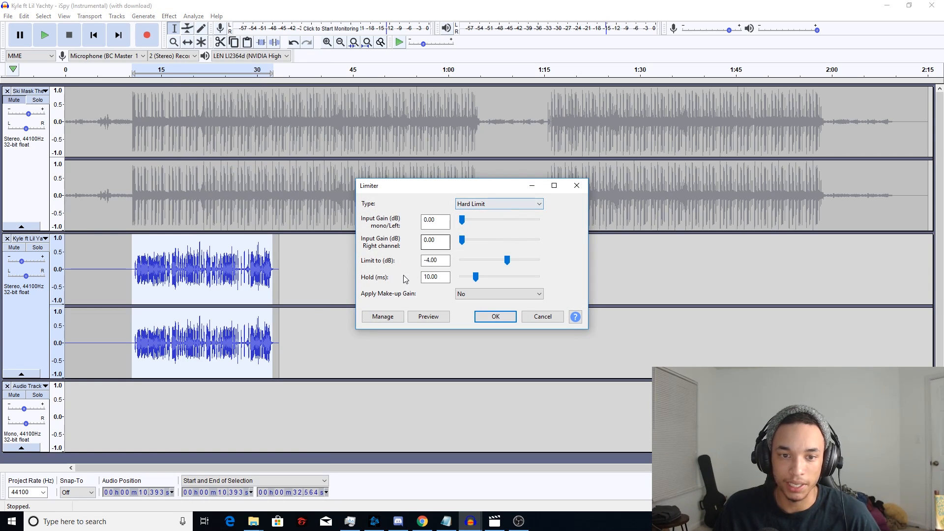
pyautogui.moveTo(464, 314)
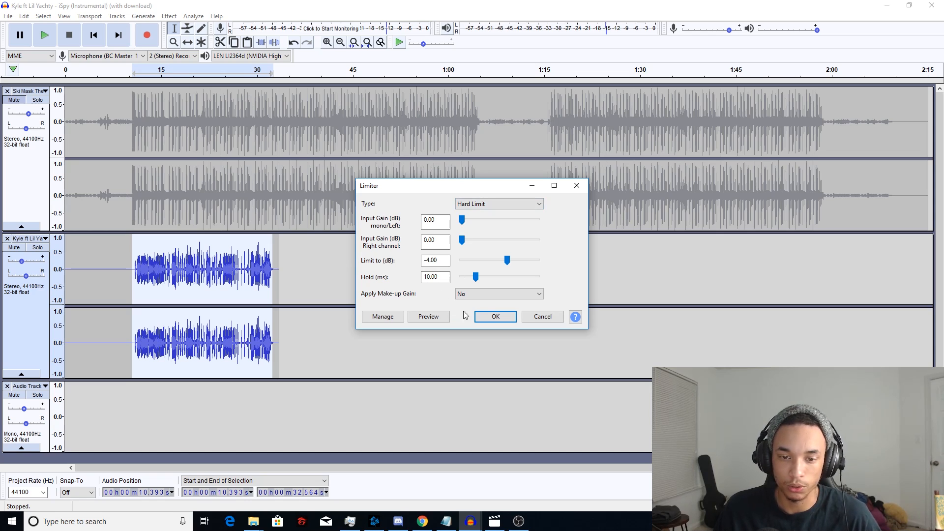
pyautogui.click(494, 316)
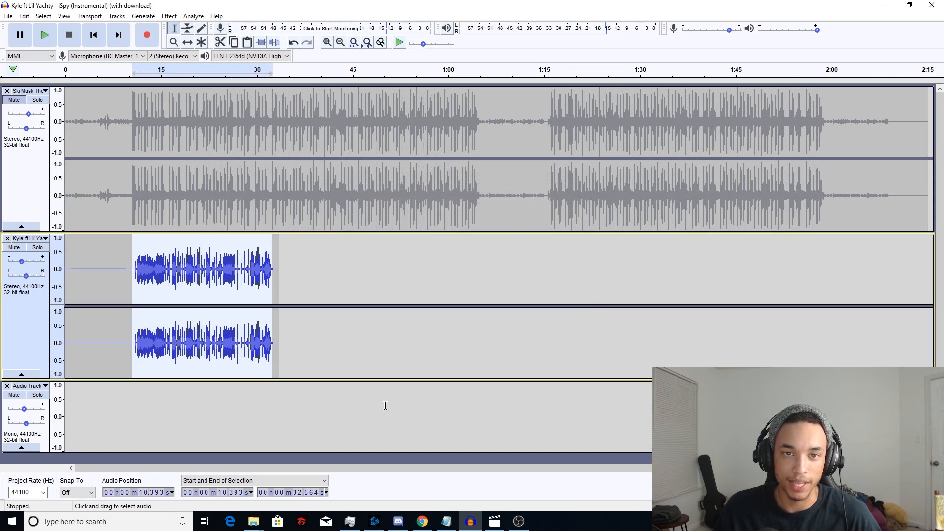
pyautogui.moveTo(43, 35)
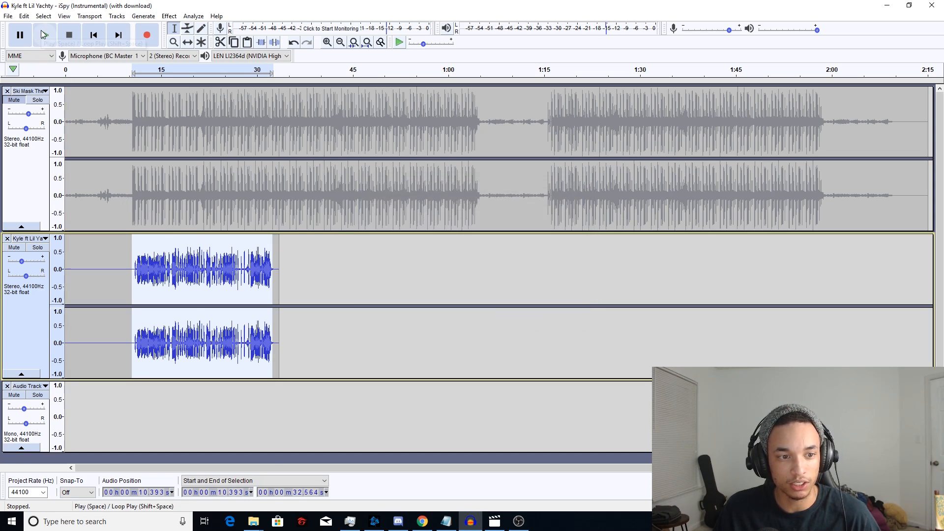
pyautogui.moveTo(42, 35)
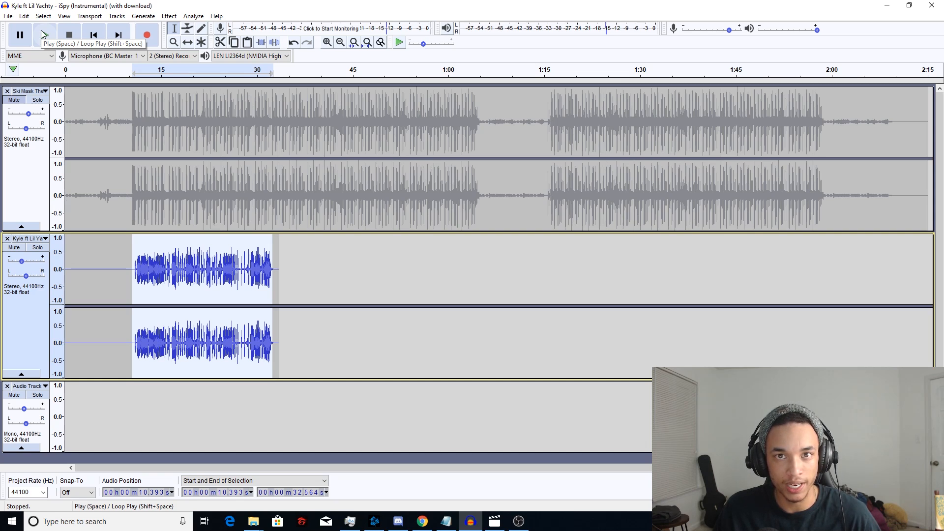
pyautogui.click(19, 35)
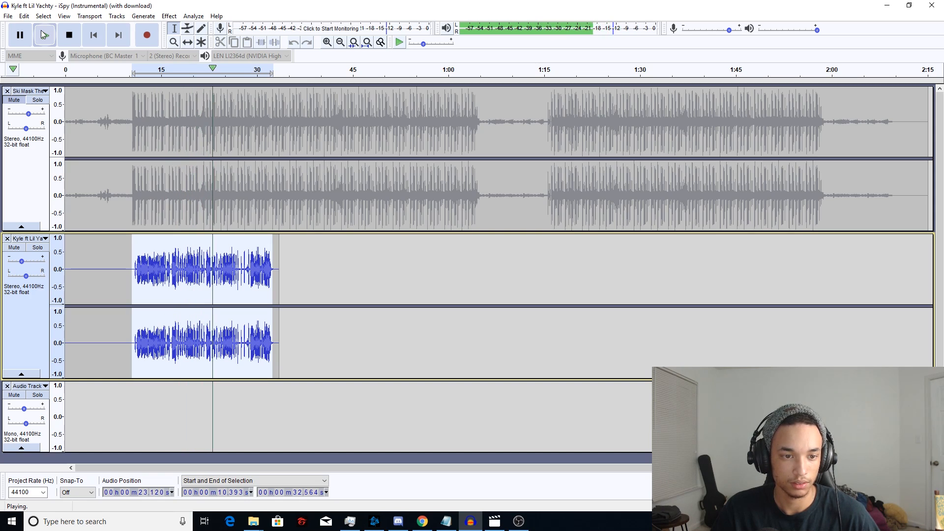
pyautogui.click(69, 34)
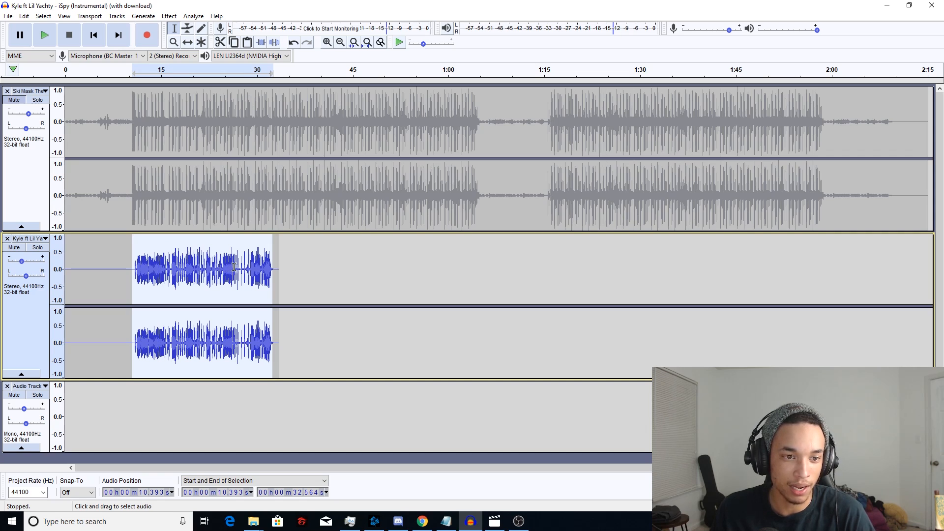
pyautogui.moveTo(309, 169)
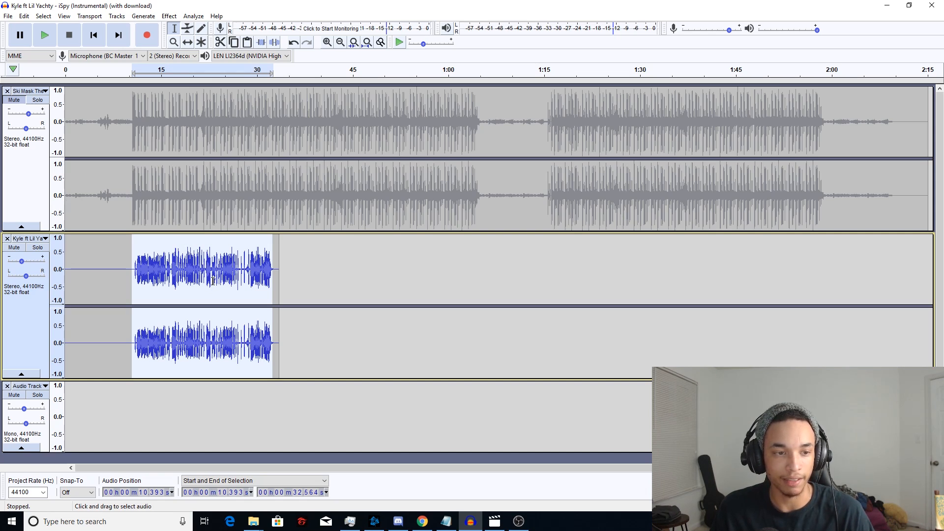
pyautogui.moveTo(415, 197)
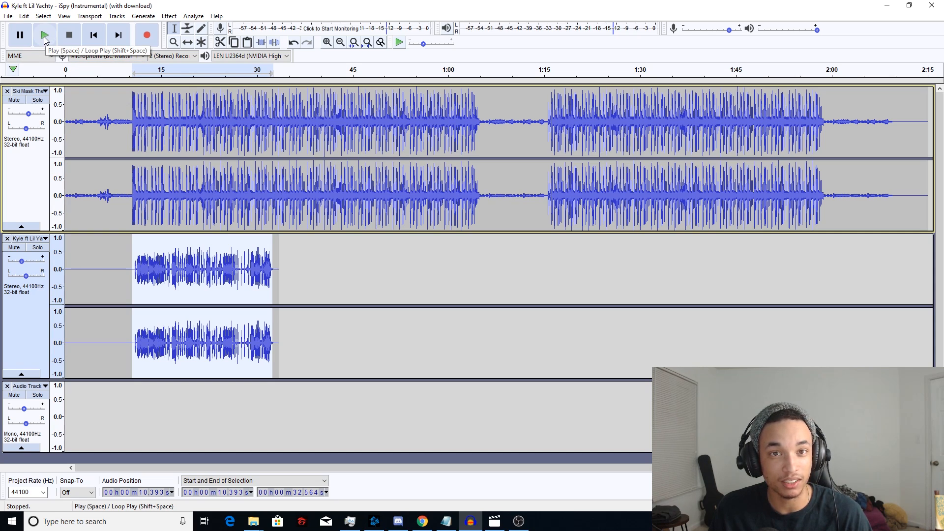
# Play the processed vocal over the instrumental for about 20 seconds, then stop.
pyautogui.click(44, 34)
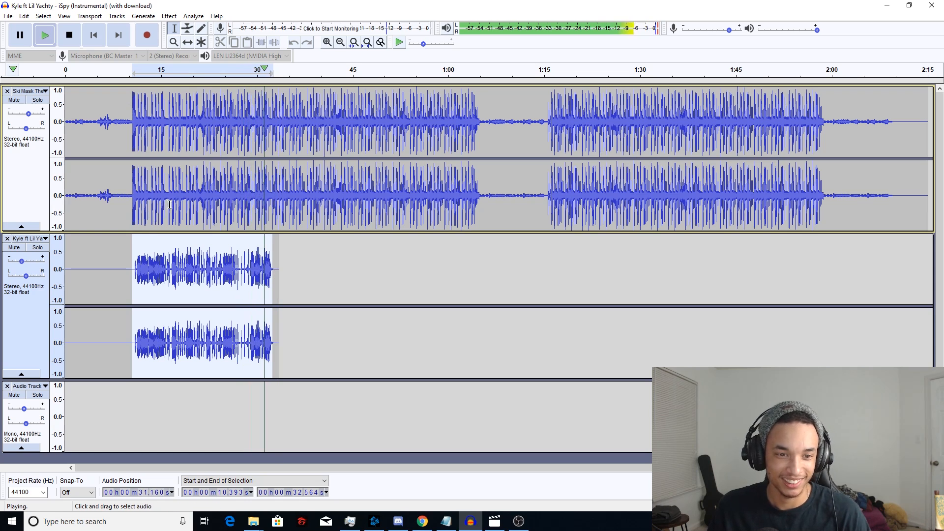
pyautogui.click(69, 34)
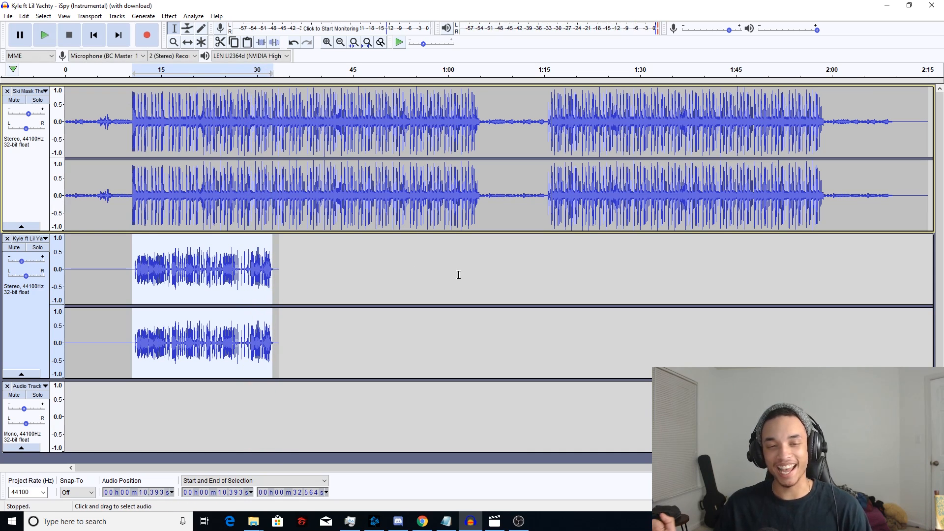